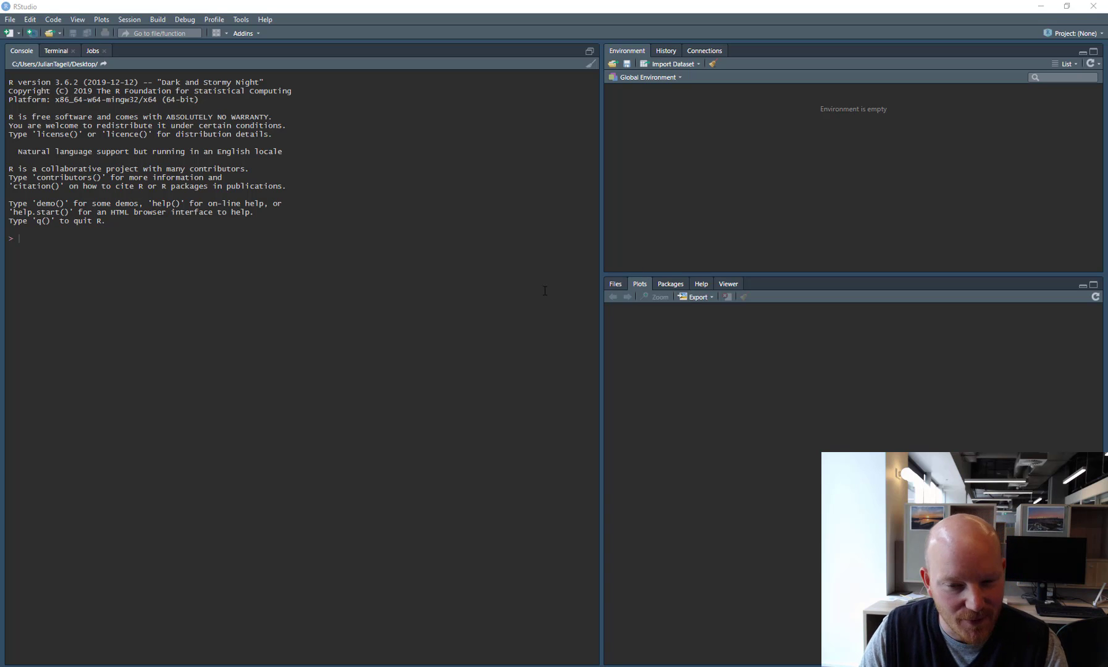
mouse_move(418, 346)
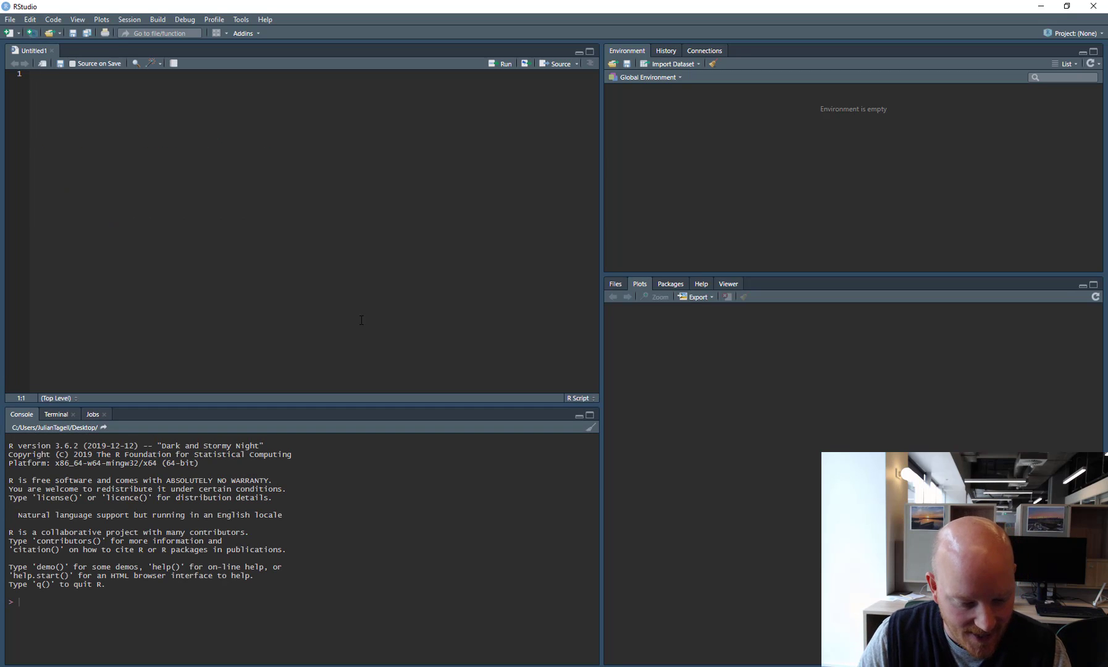
mouse_move(340, 290)
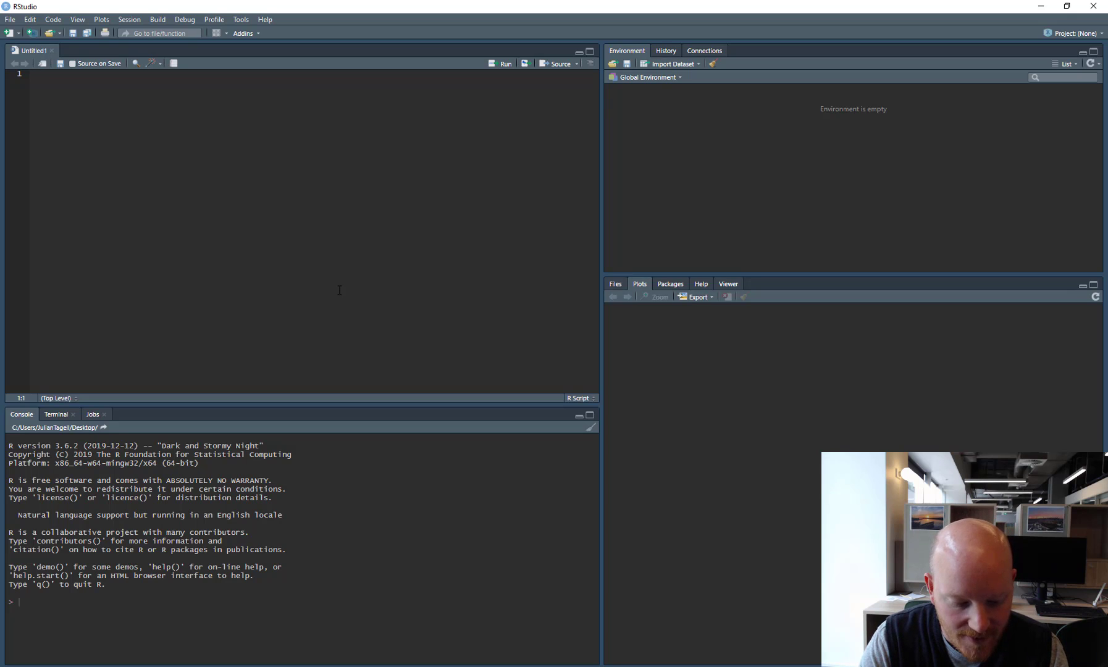
Open a new untitled R script and add a few blank lines
text(data.)
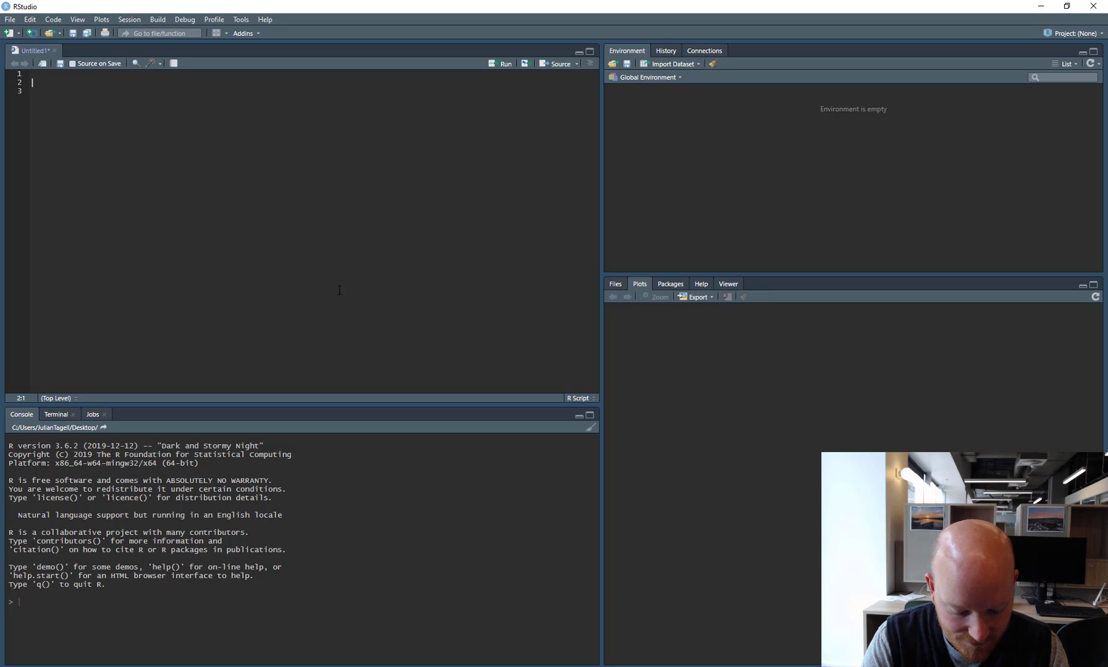
Run library(tidyverse) from line 2 and type an empty tibble() call lower down
text(library(tidyverse)
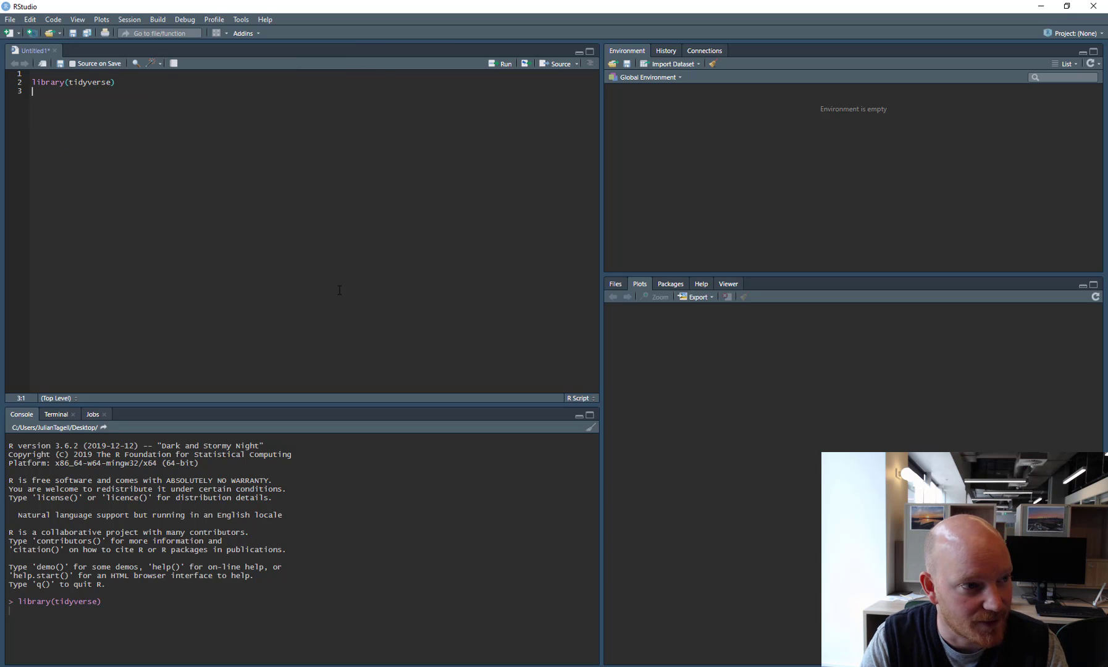
key(Enter)
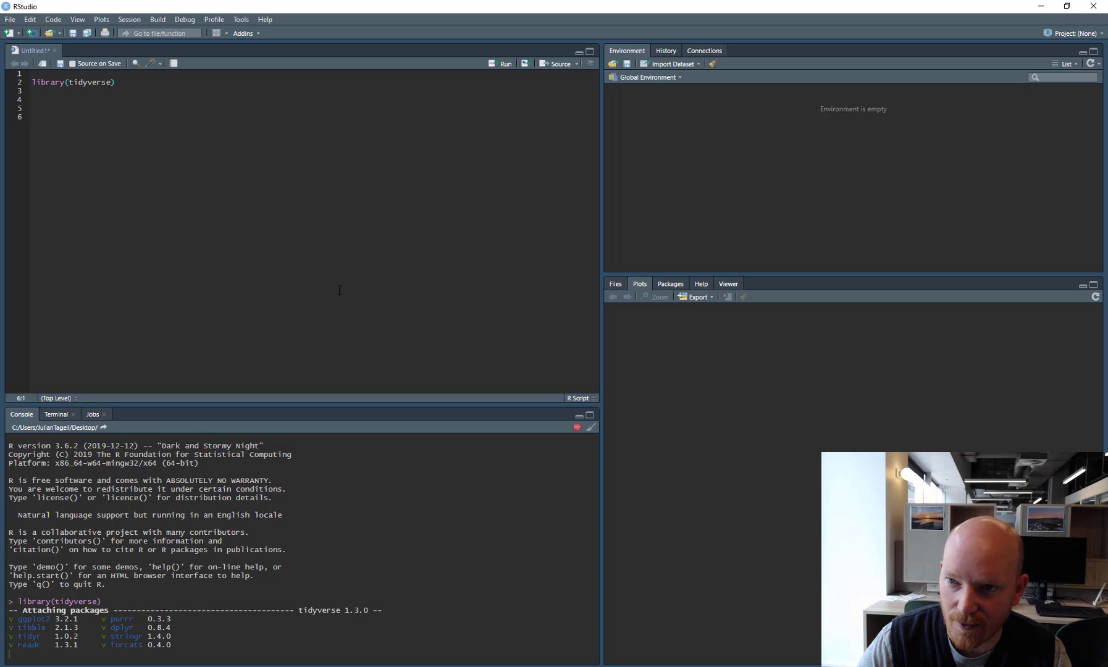
scroll(down, 3)
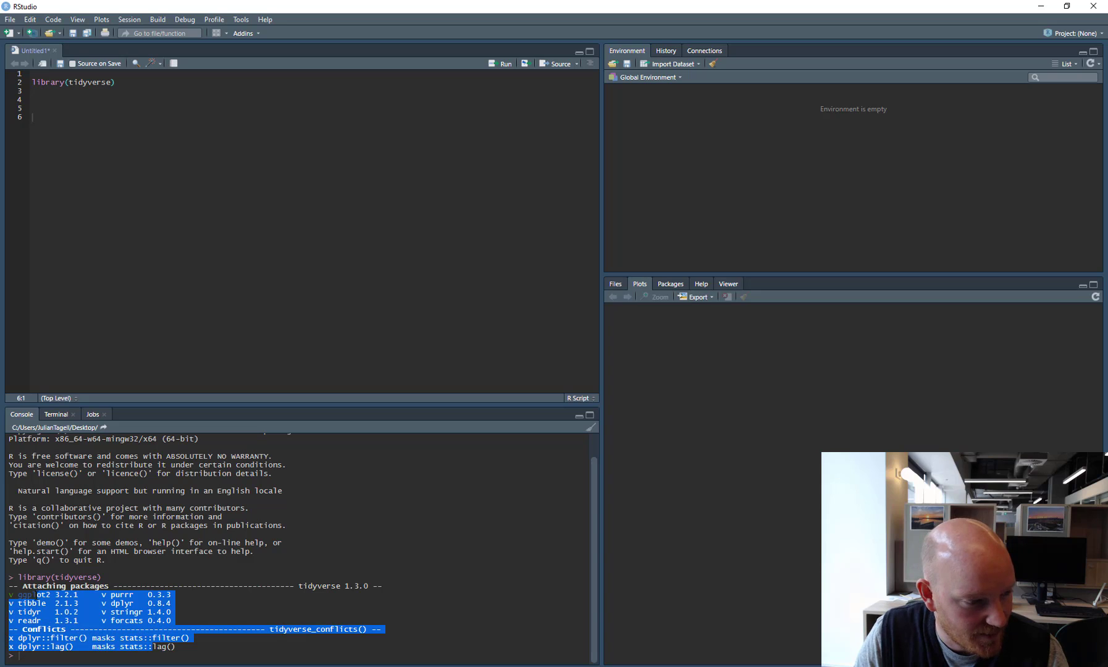
click(69, 116)
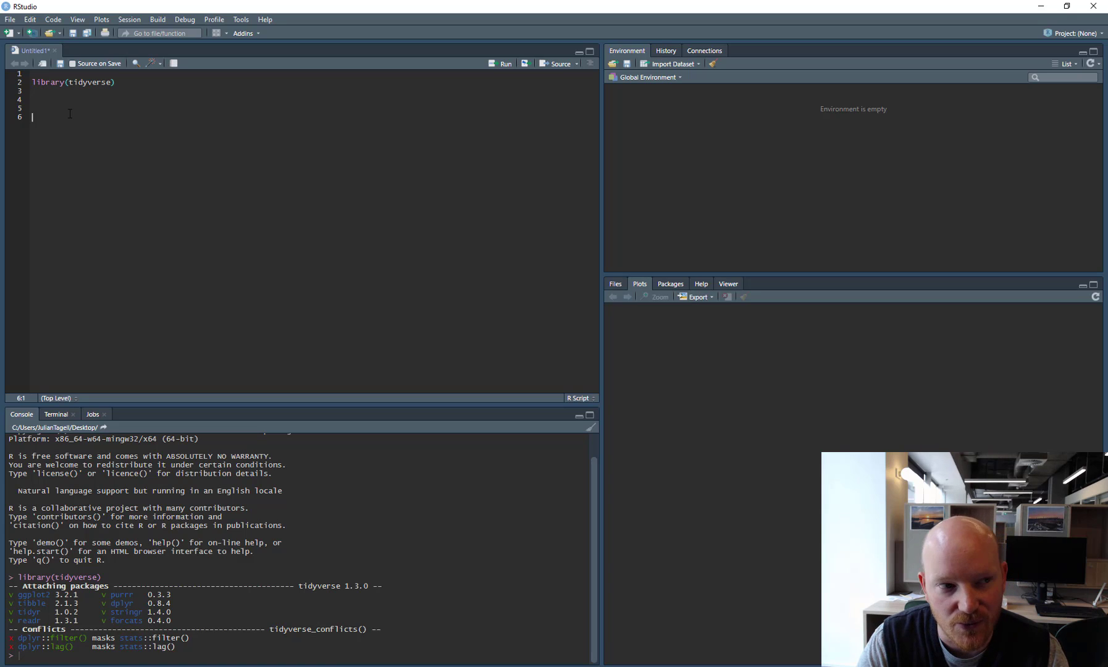
text(tibble()
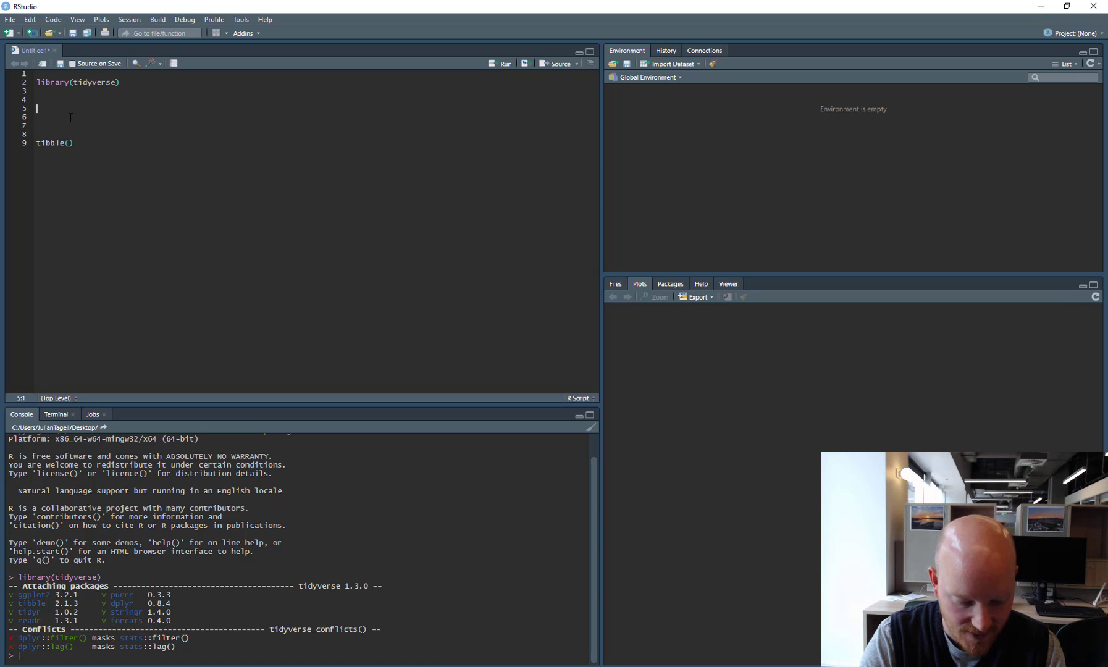
Run month.name, then turn it into month_names <- month.name and rerun
text(le)
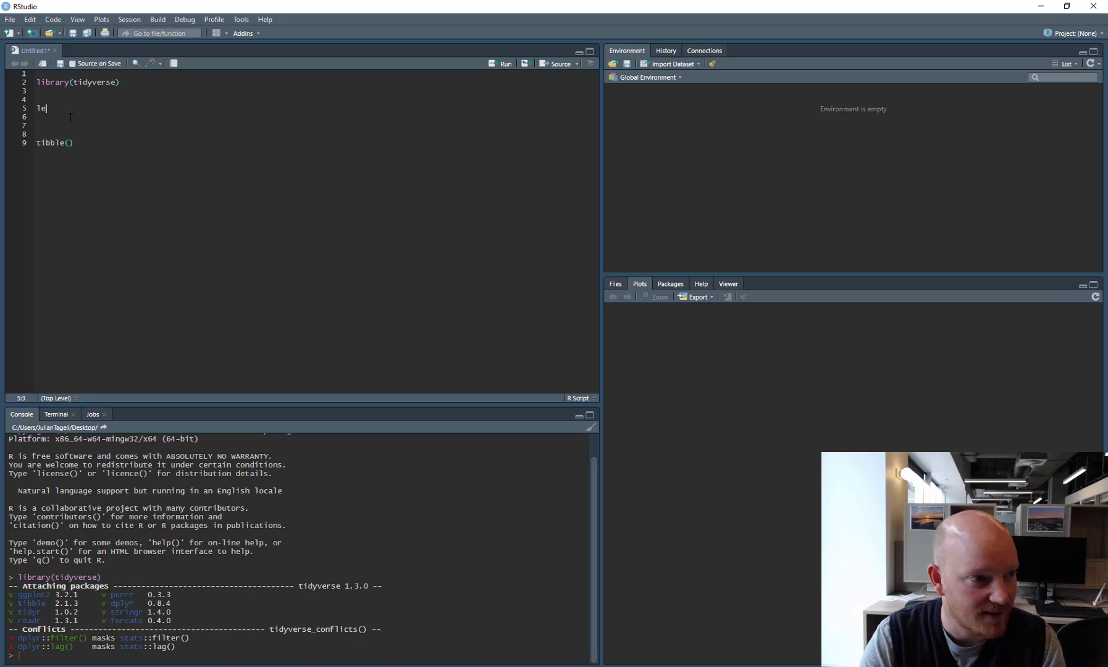
text(month.nam)
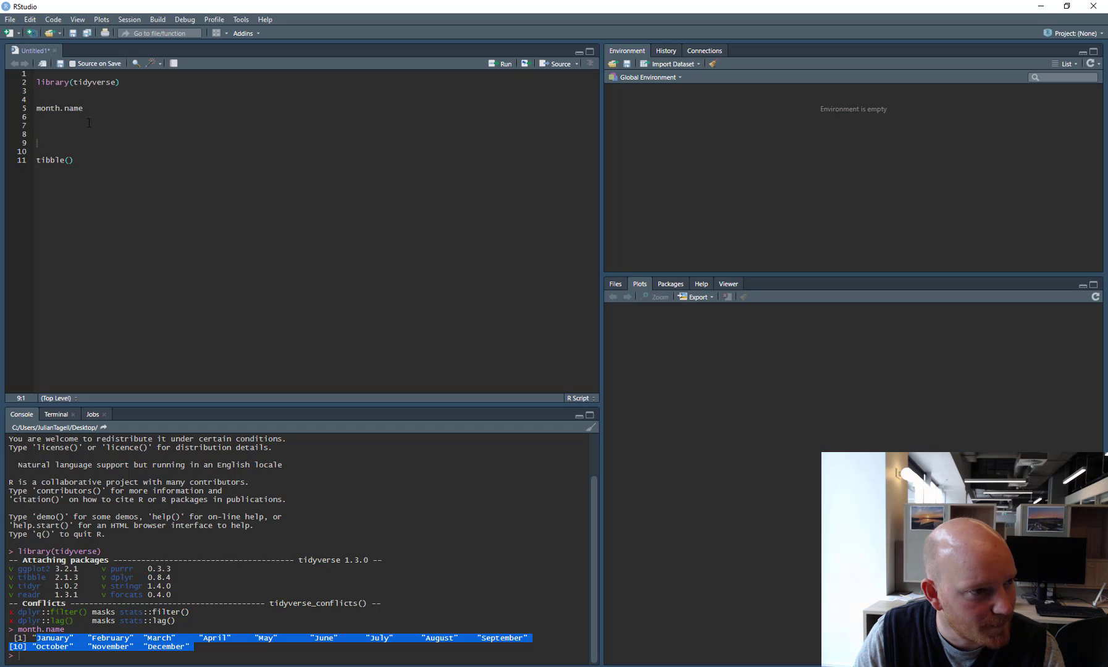
click(36, 108)
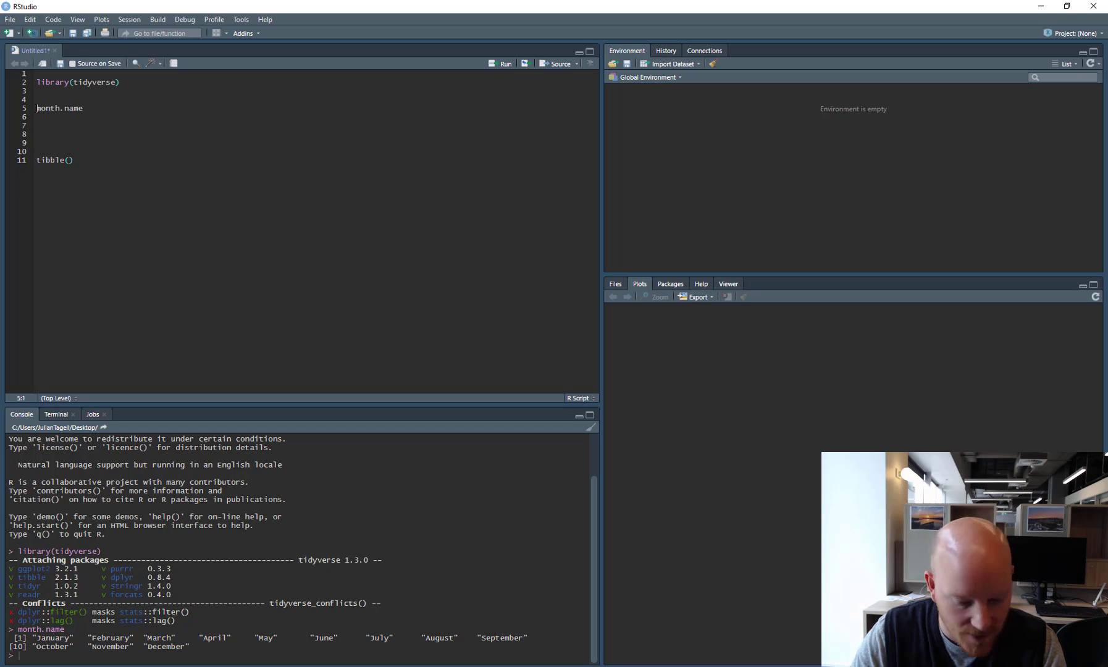
text(month_names <-)
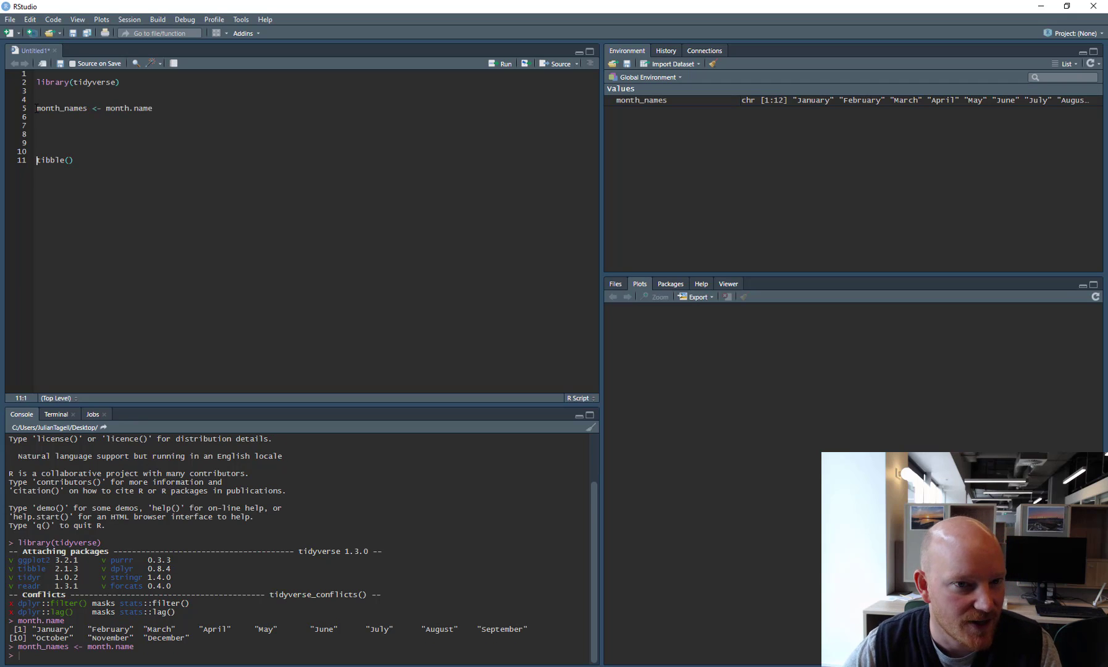
click(39, 142)
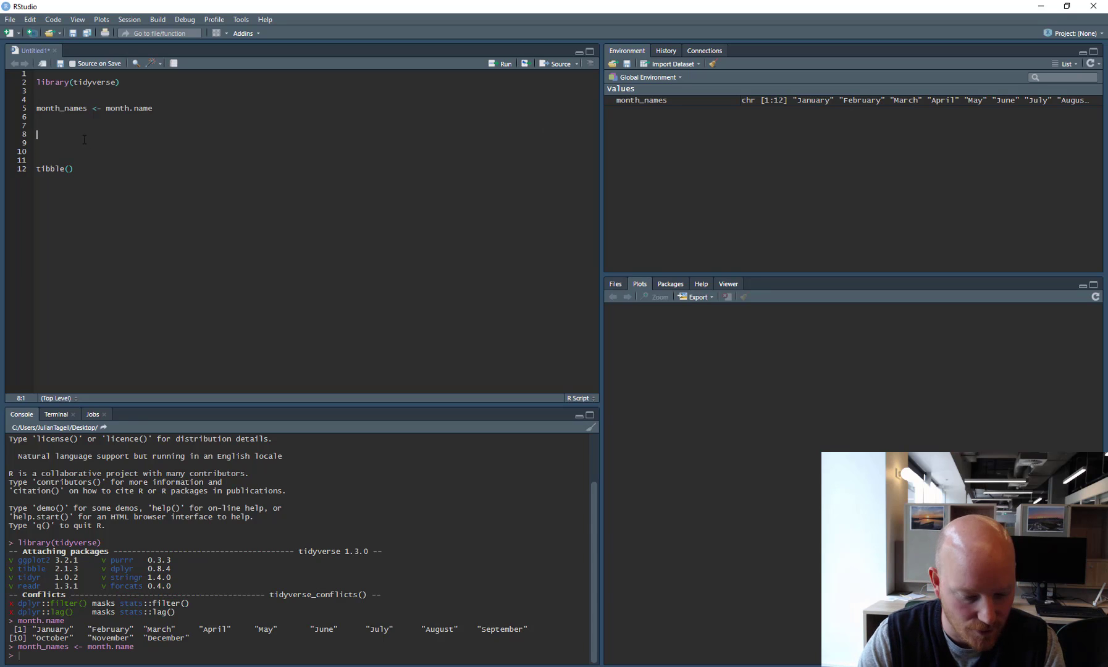
Type and run total_sales <- runif(12, 10000, 50000) on line 8
text(total_sale)
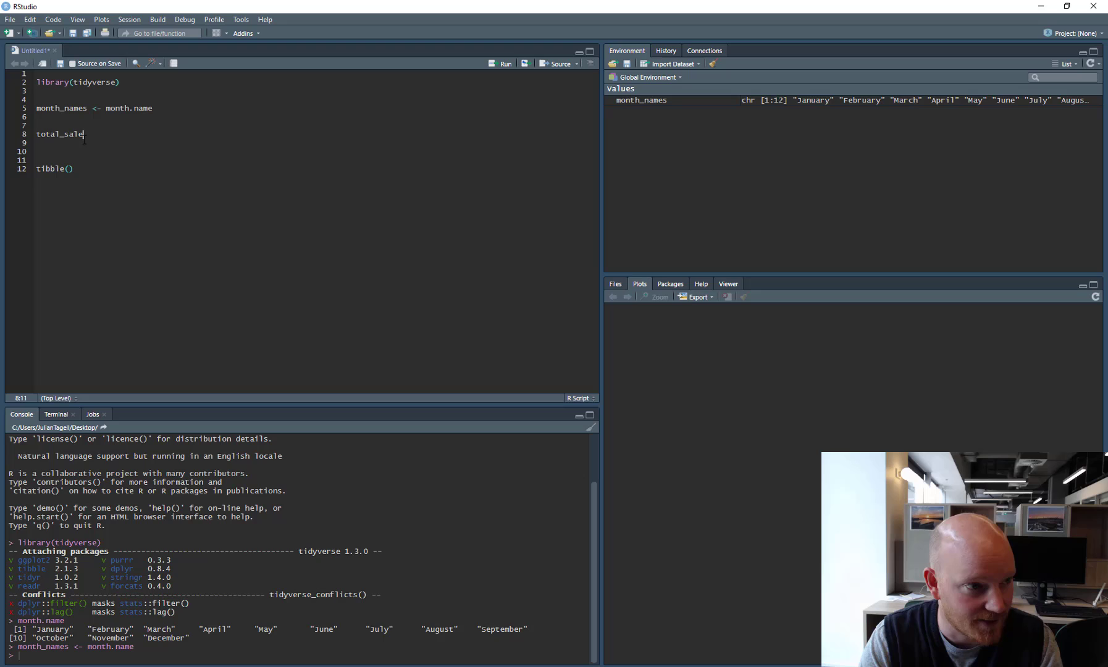
text(s <- run)
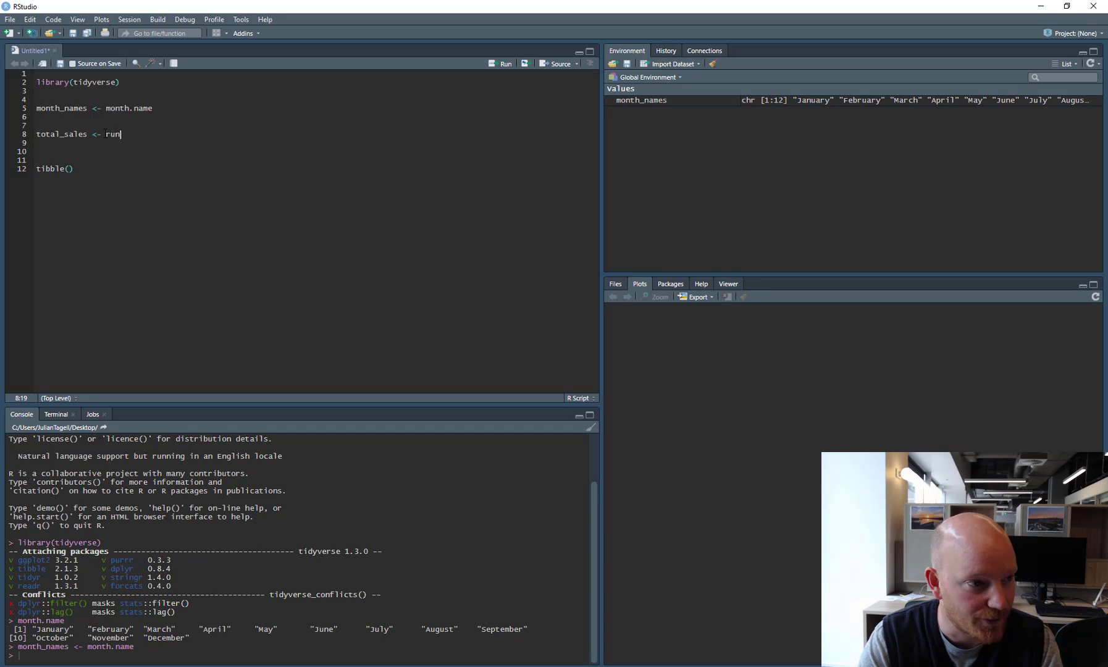
text(if()
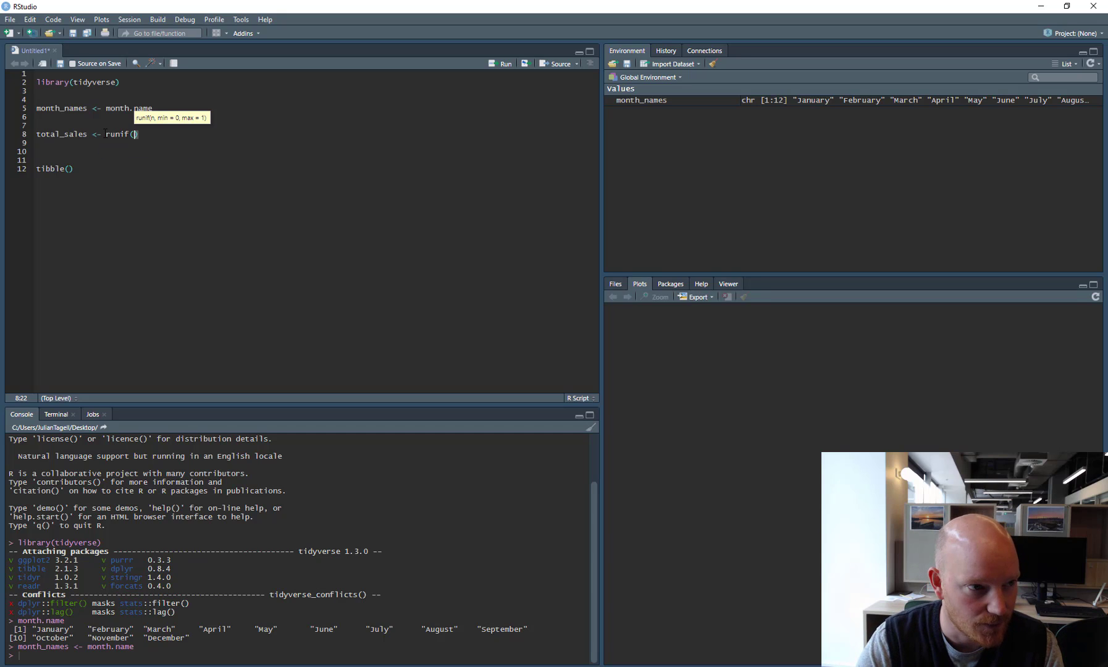
text(1)
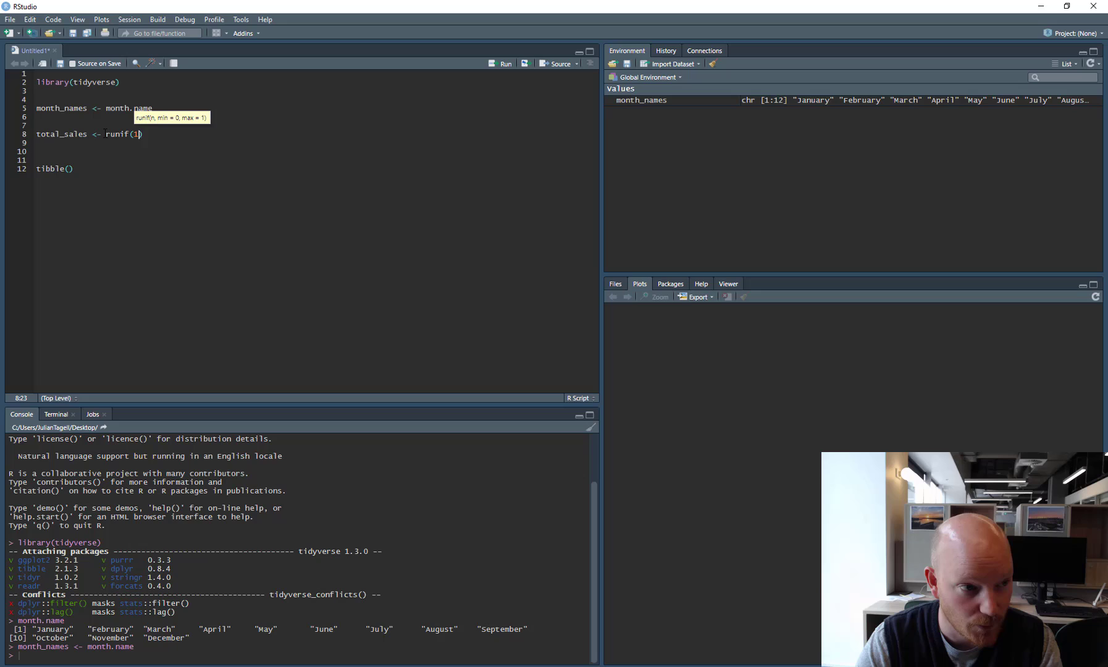
text(2,)
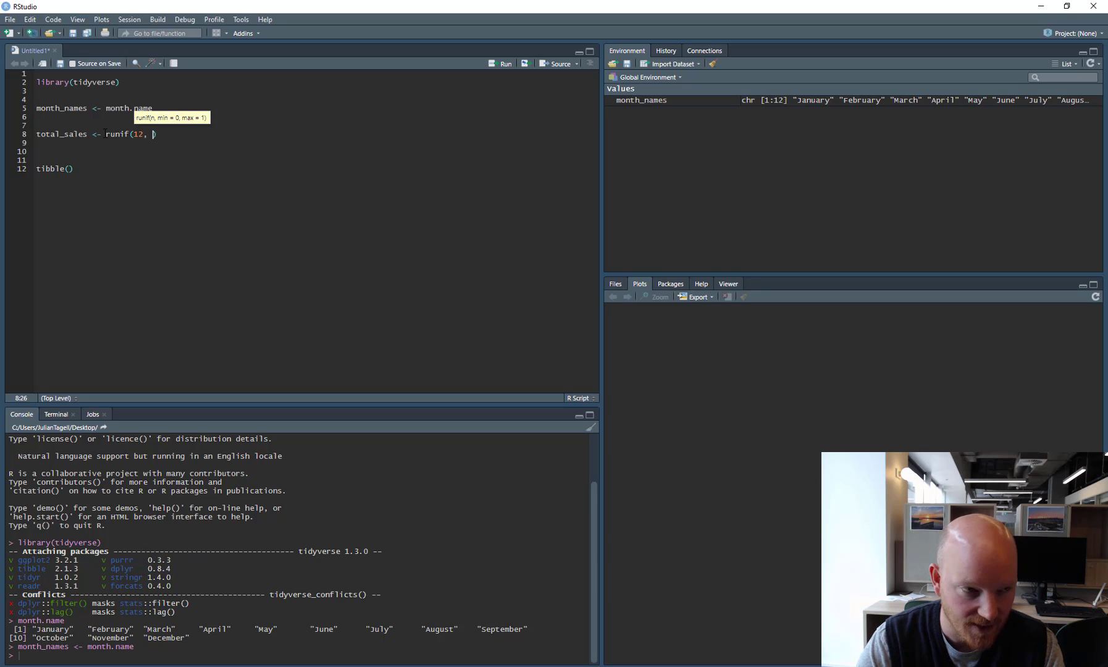
text(1)
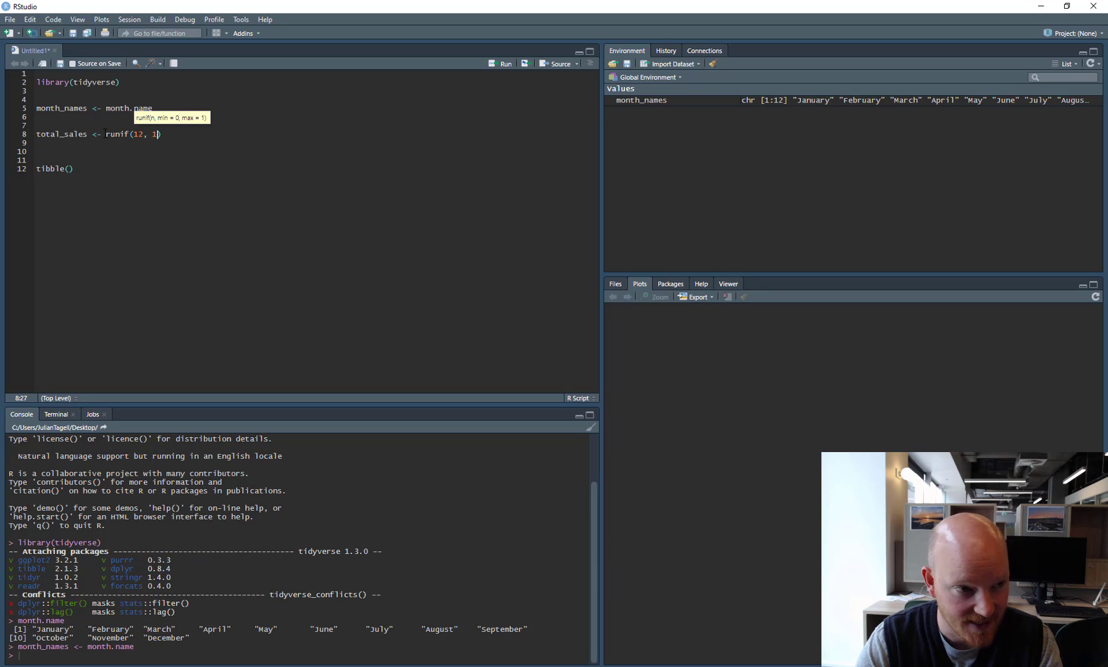
text(0000,)
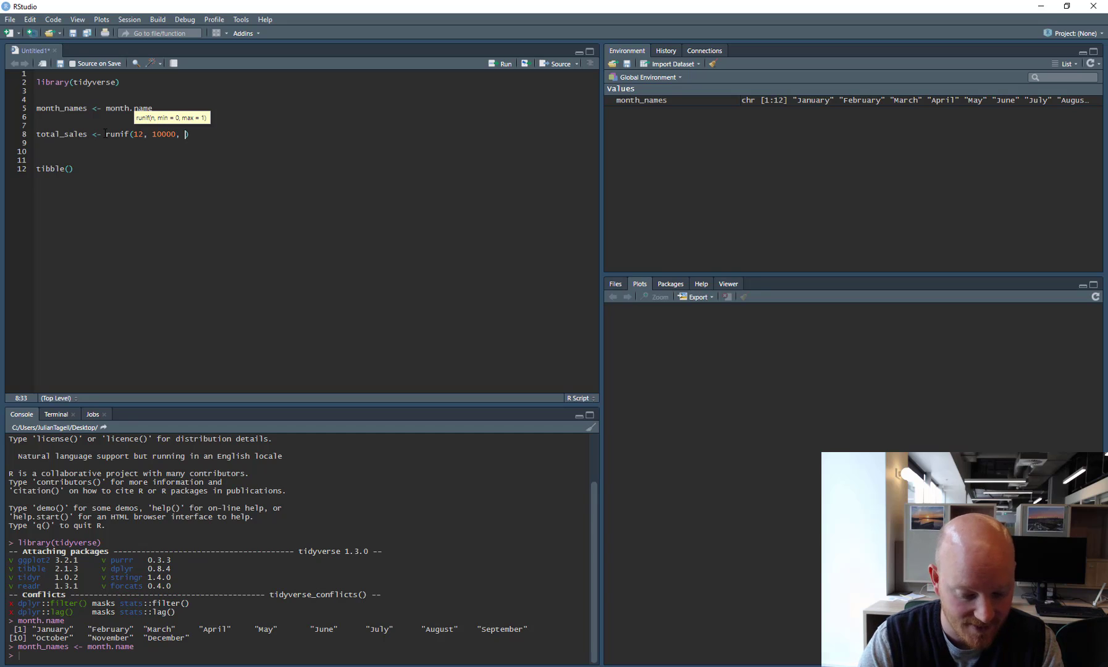
text(50000)
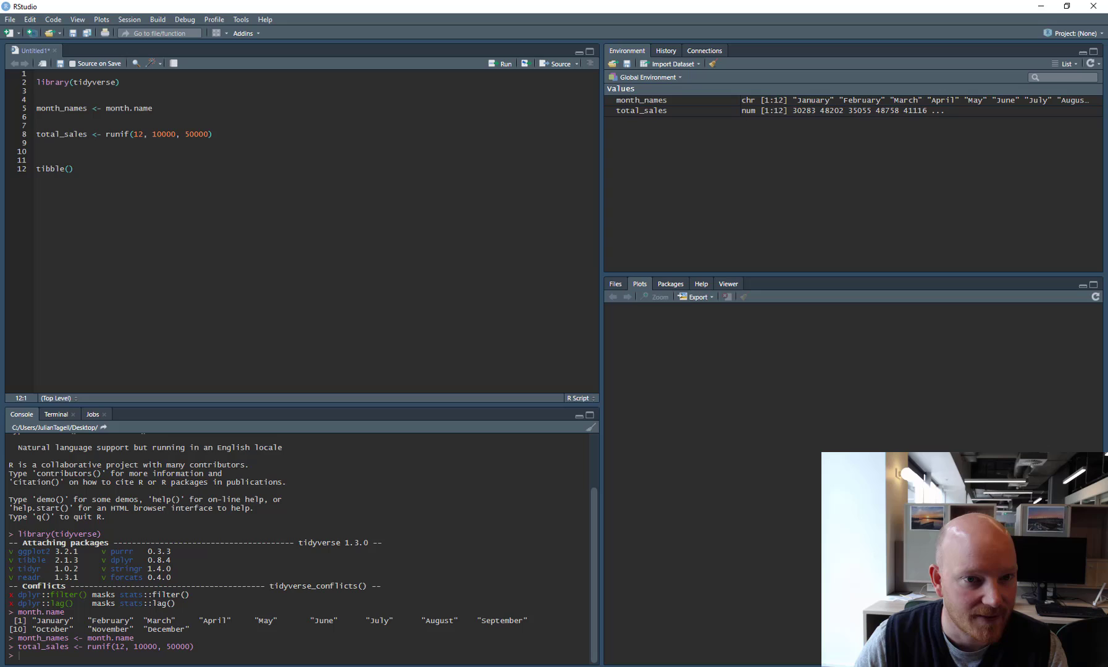
mouse_move(795, 114)
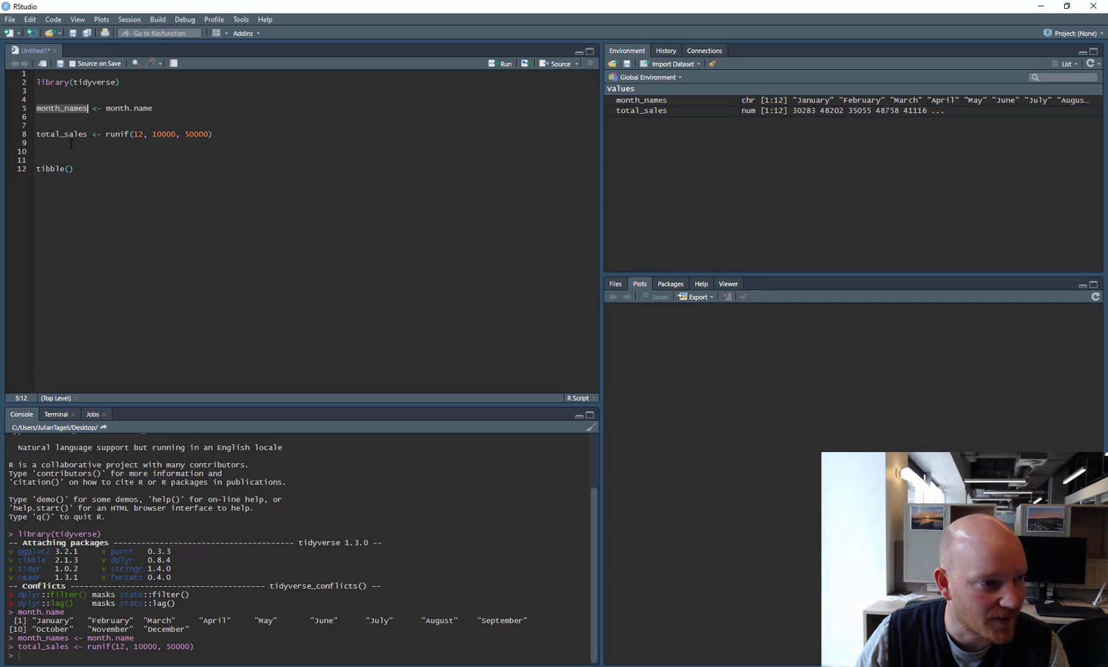
Complete tibble(month_names, total_sales) and run it to print a 12-row, two-column table
text(month_names,)
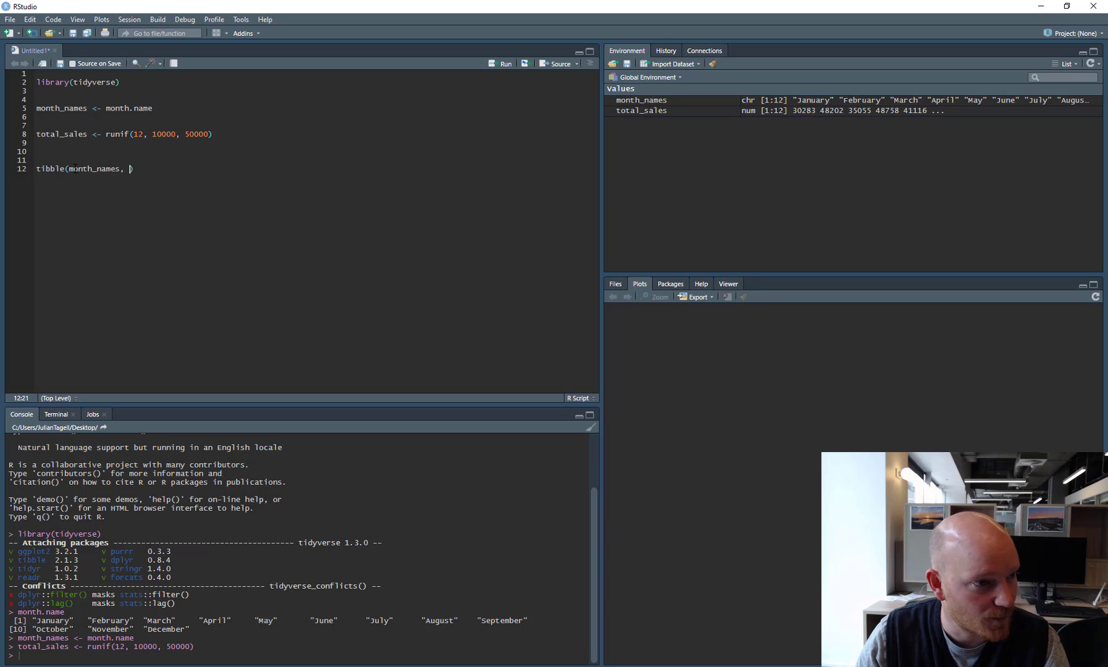
double_click(60, 134)
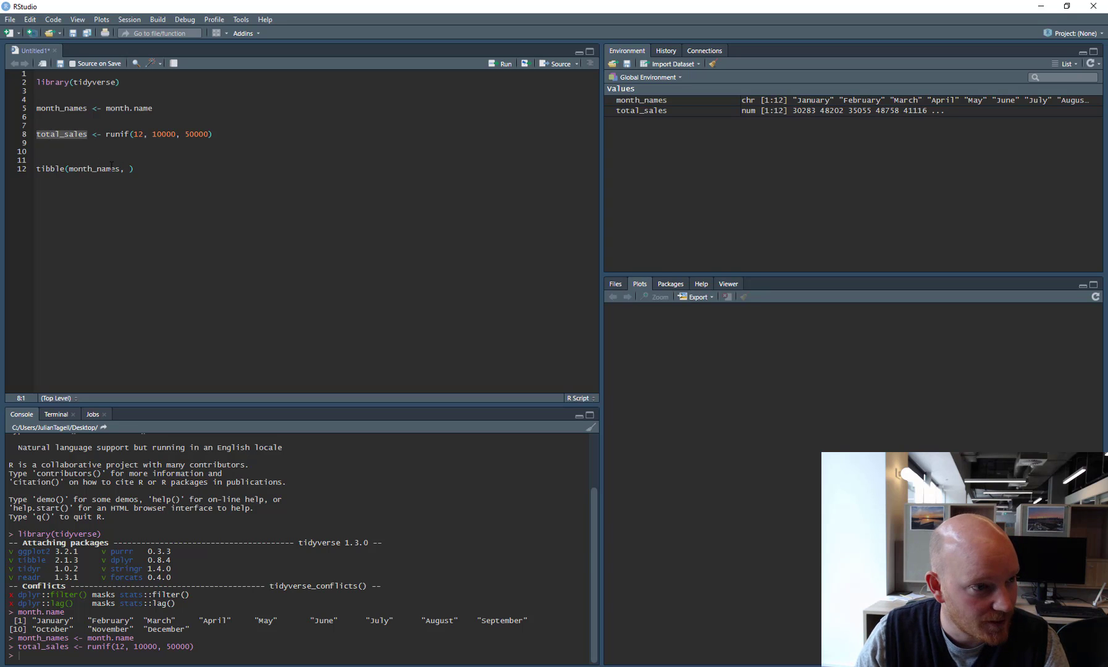
text(total_sales)
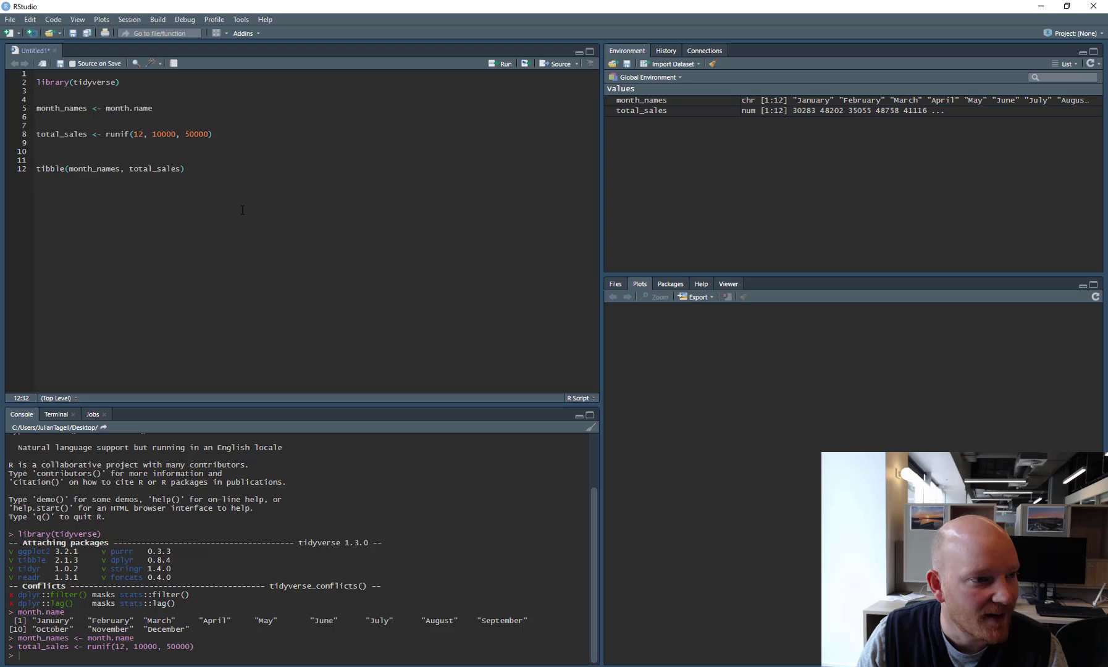
mouse_move(162, 219)
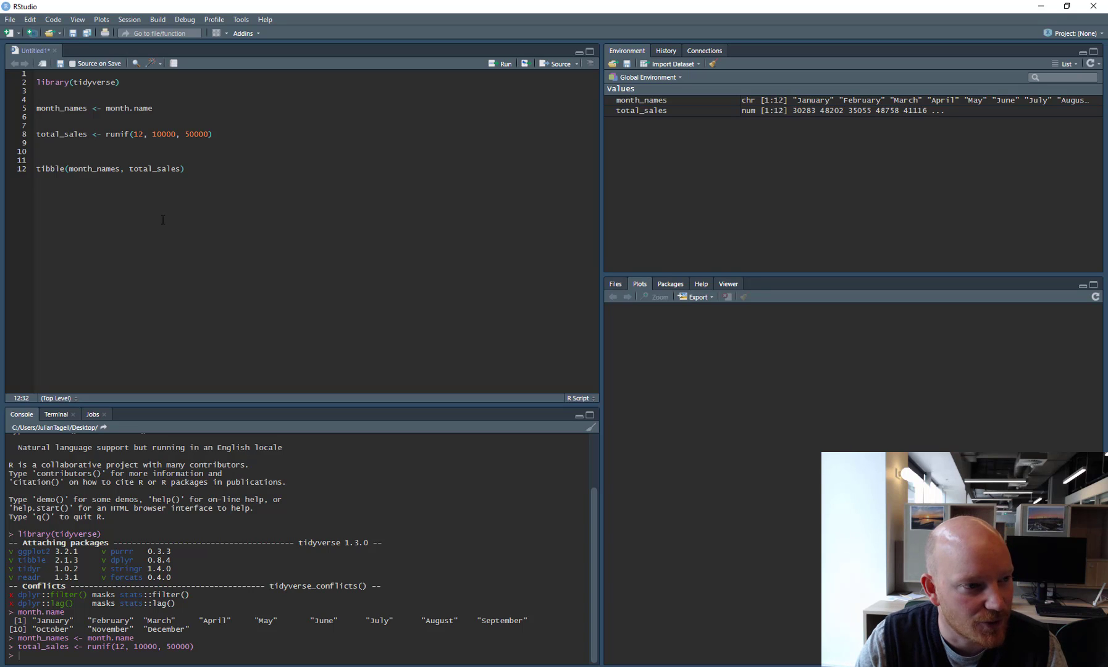
click(505, 63)
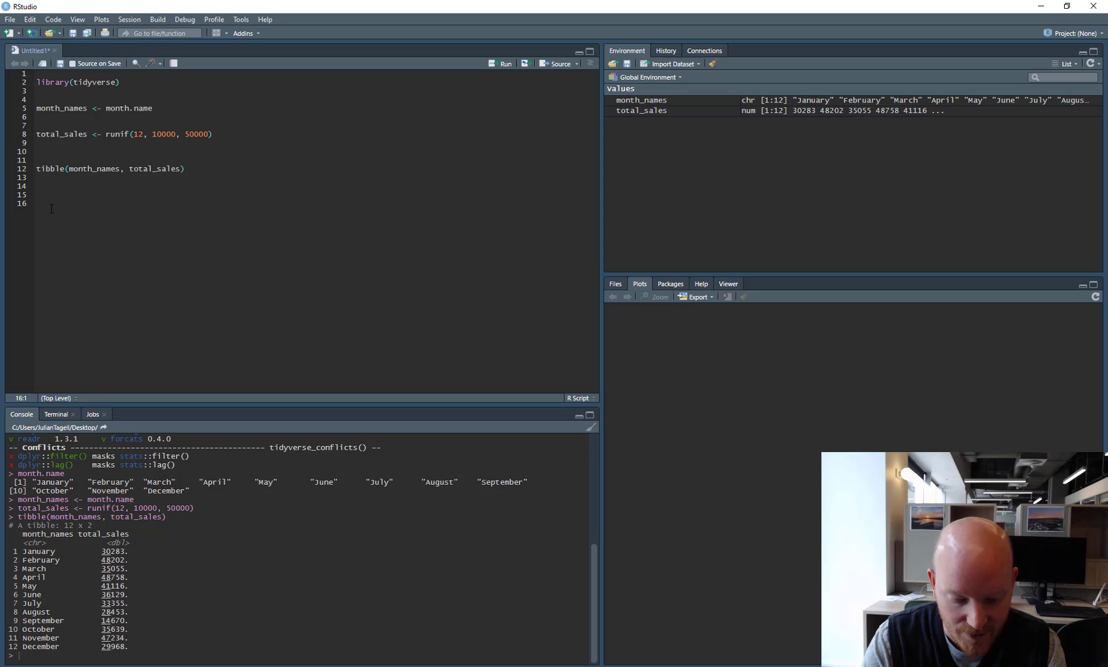
Type data.frame(month_names, total_sales) below the tibble and run it
text(data.frame()
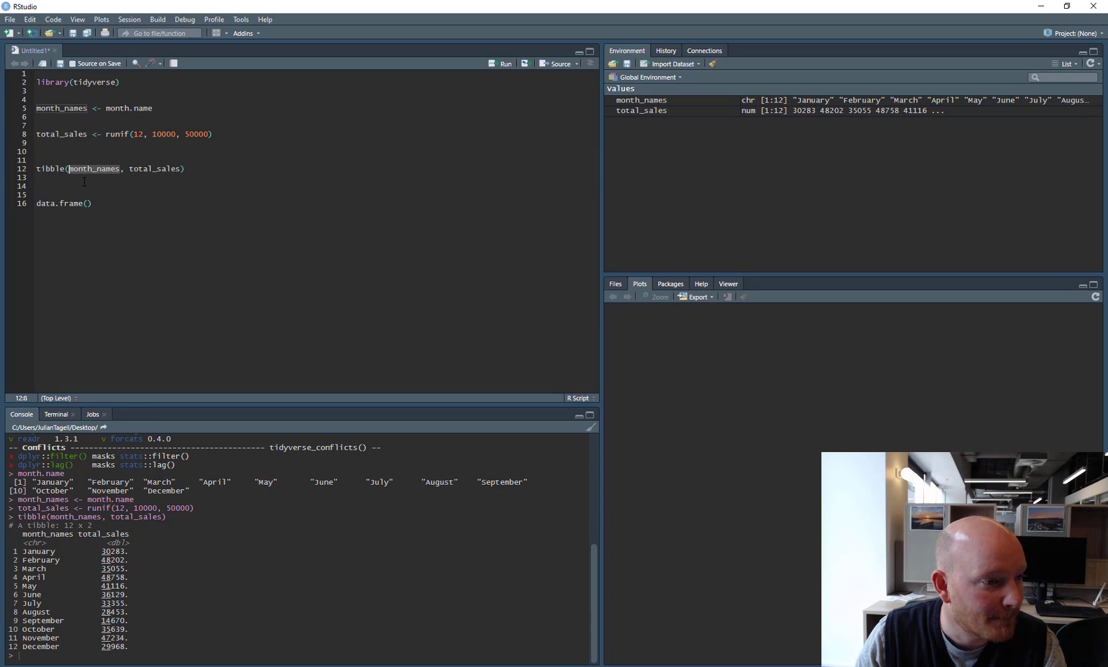
text(month_names, total_sales)
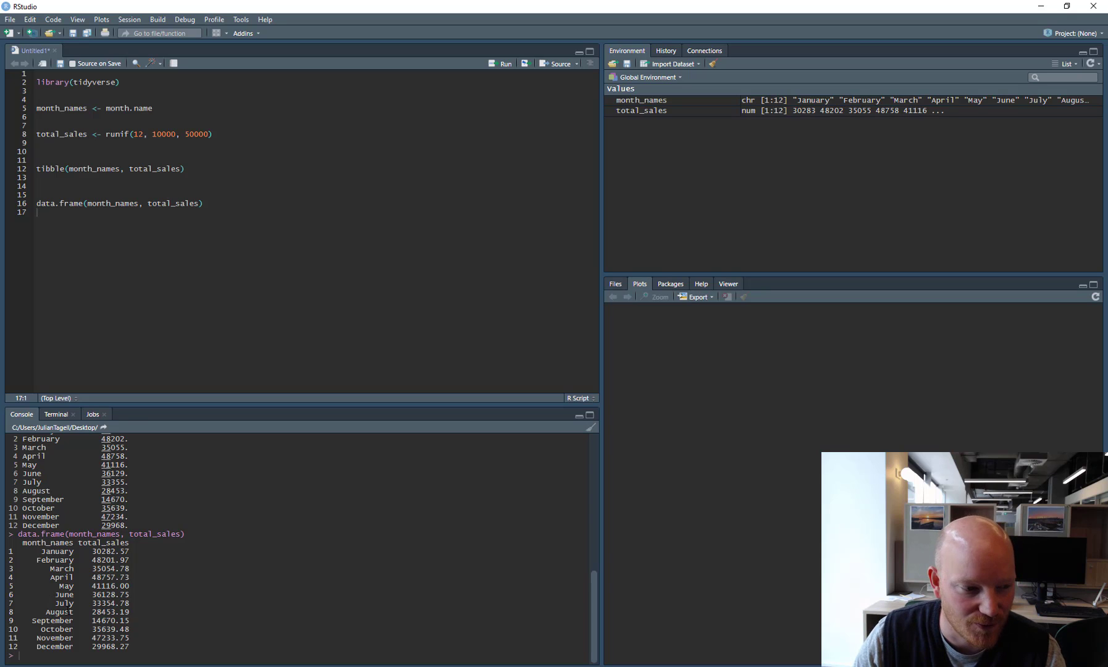
Wrap month_names in rep(month_names, 20), run it, and review the long console output
click(86, 203)
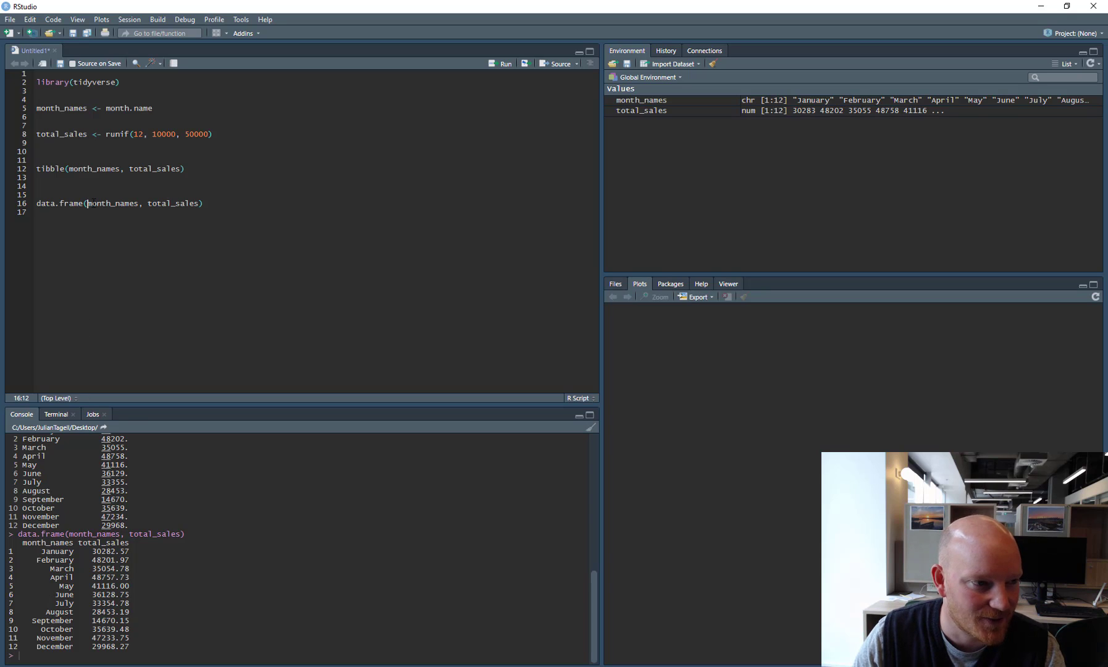
text(rep)
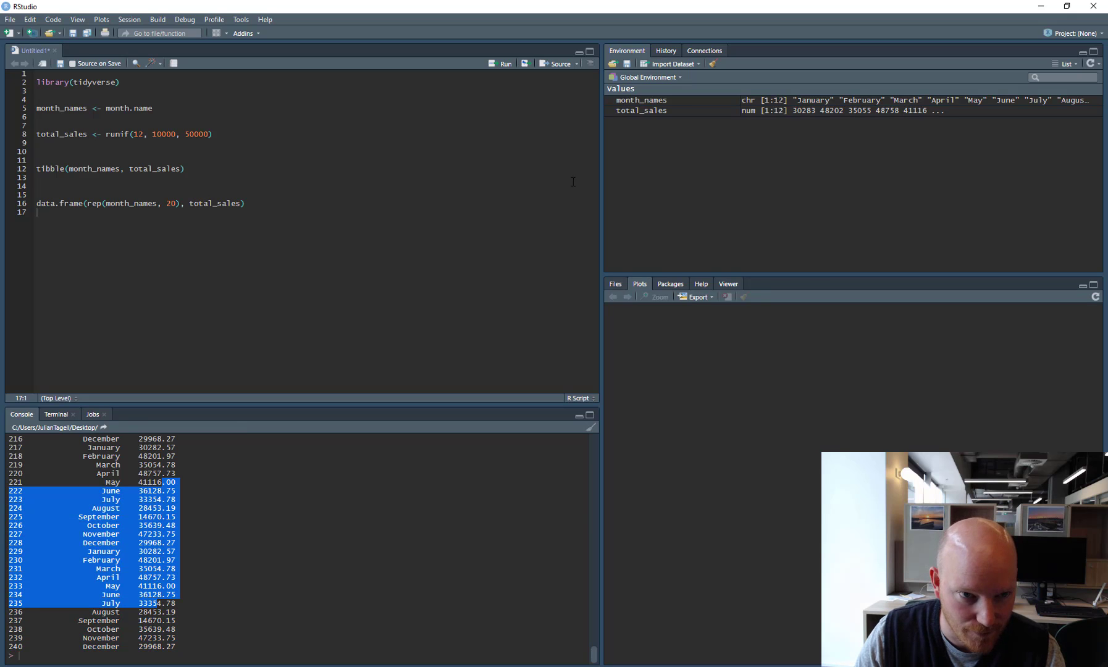
click(122, 257)
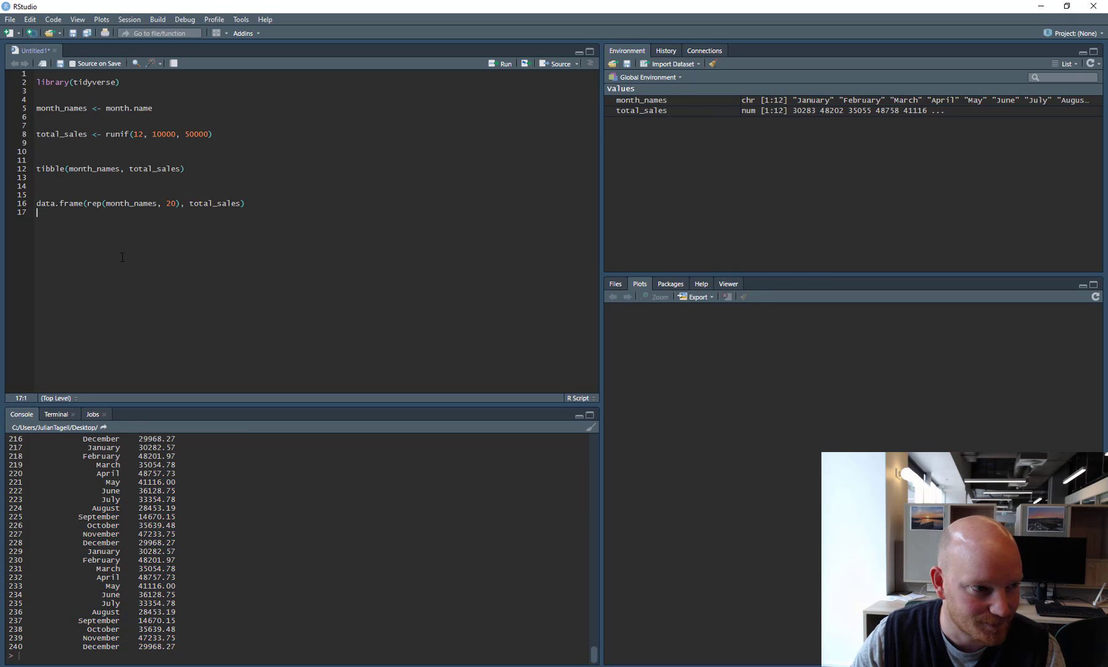
scroll(up, 3)
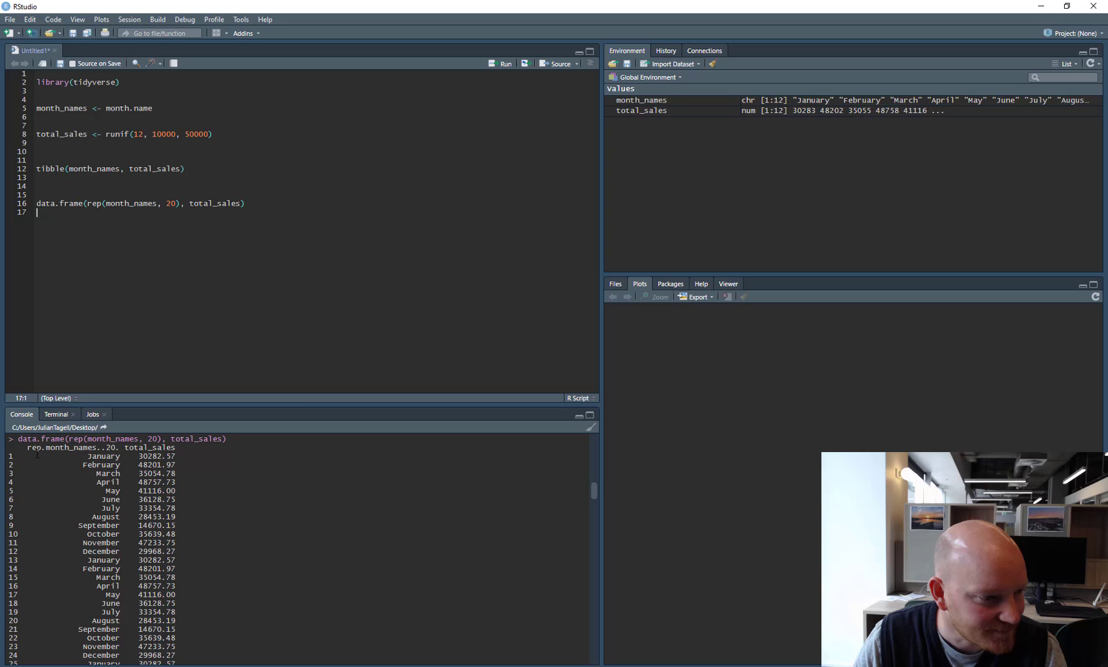
double_click(68, 448)
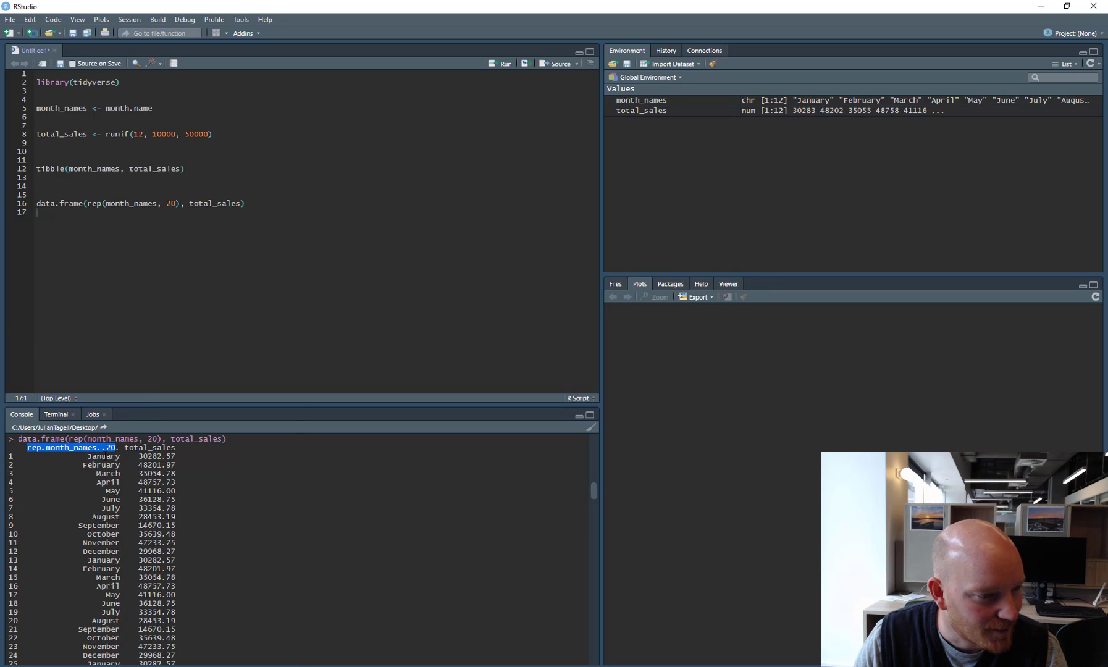
scroll(down, 3)
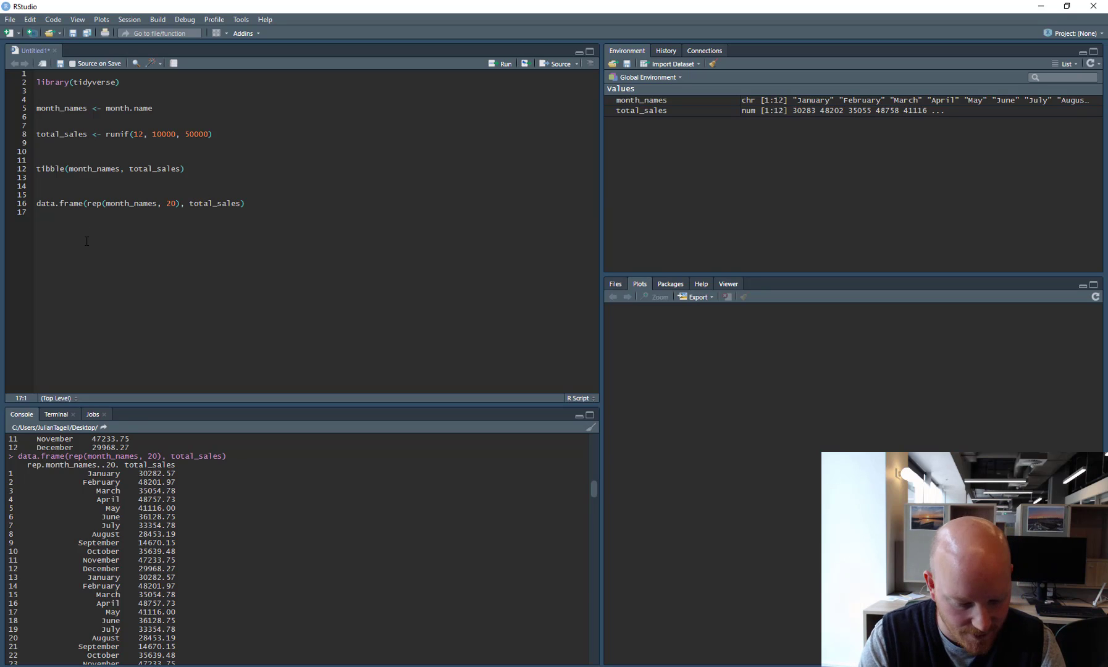
Assign the data frame to y and run str(y) and y: 240 obs., factor month
text(str()
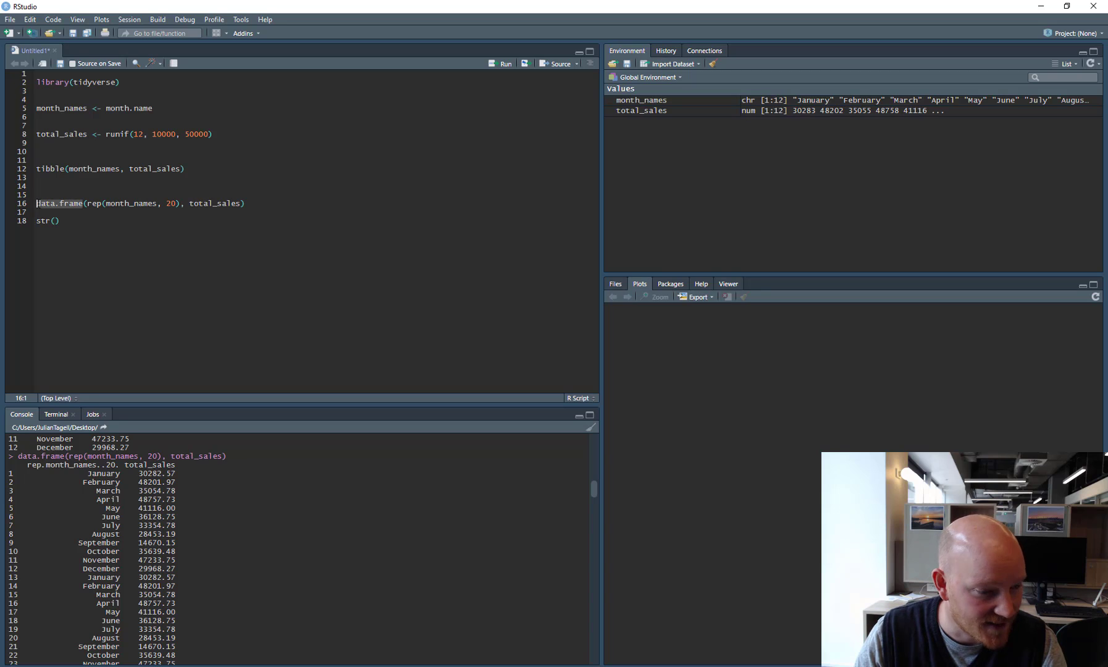
text(y <-)
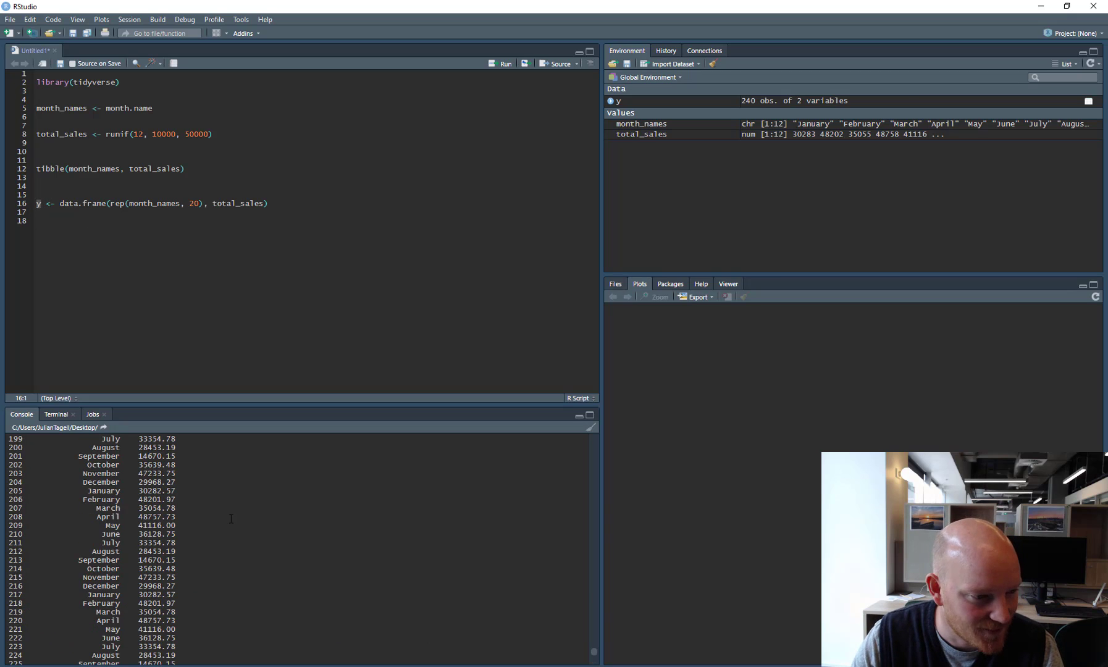
scroll(up, 3)
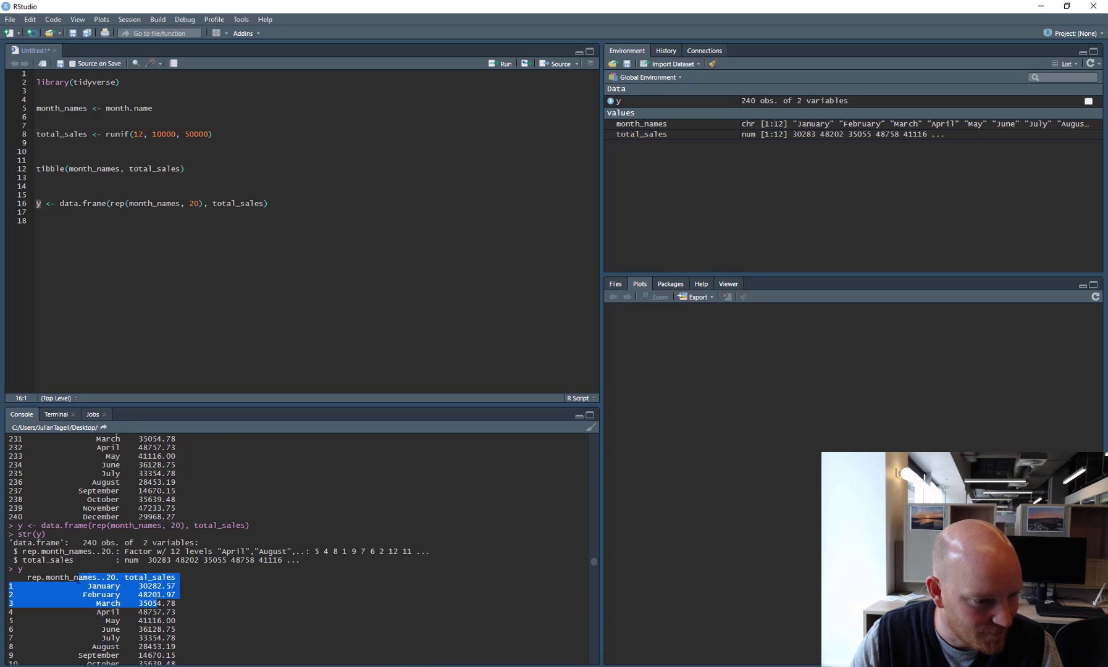
Rerun tibble(month_names, total_sales), check its <chr> column type, and delete the data.frame line
click(185, 168)
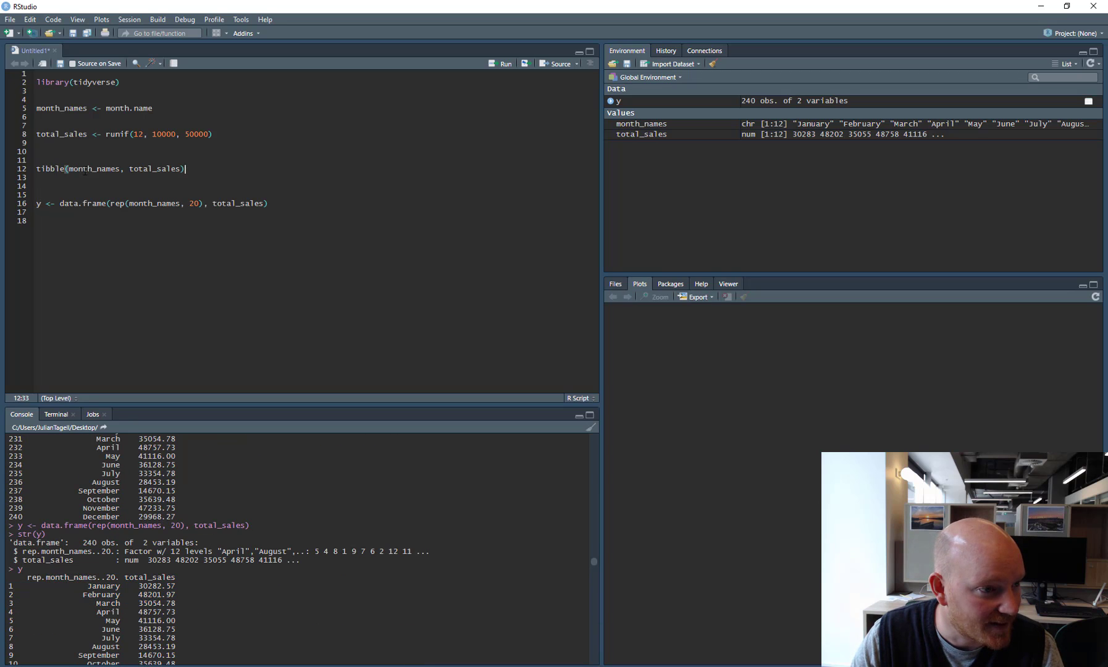
click(504, 63)
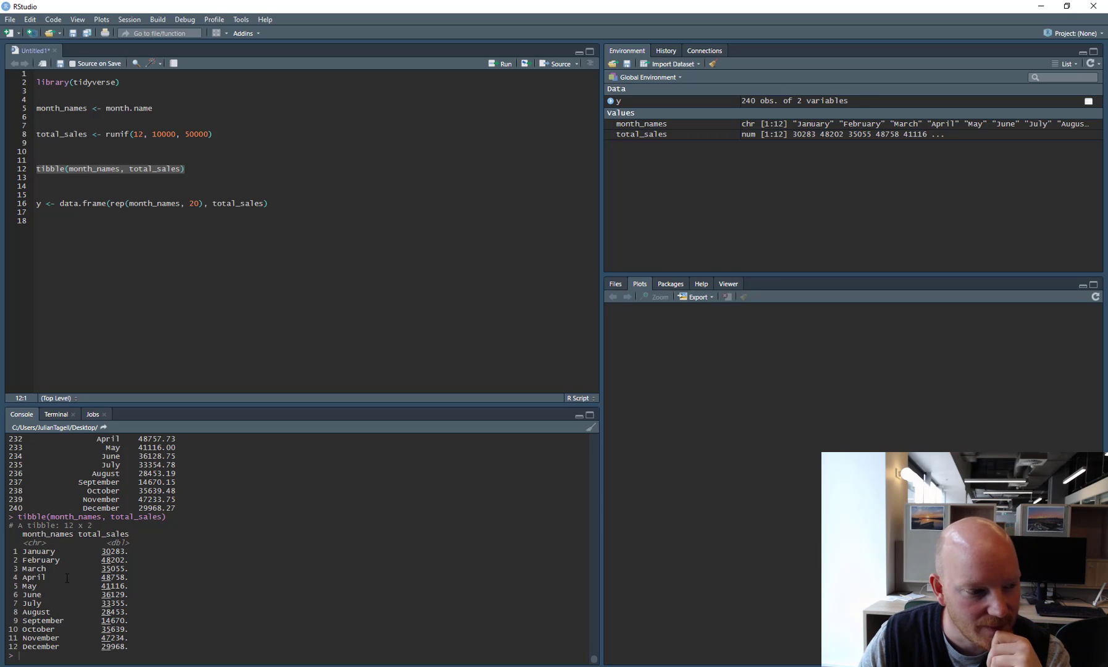
double_click(31, 543)
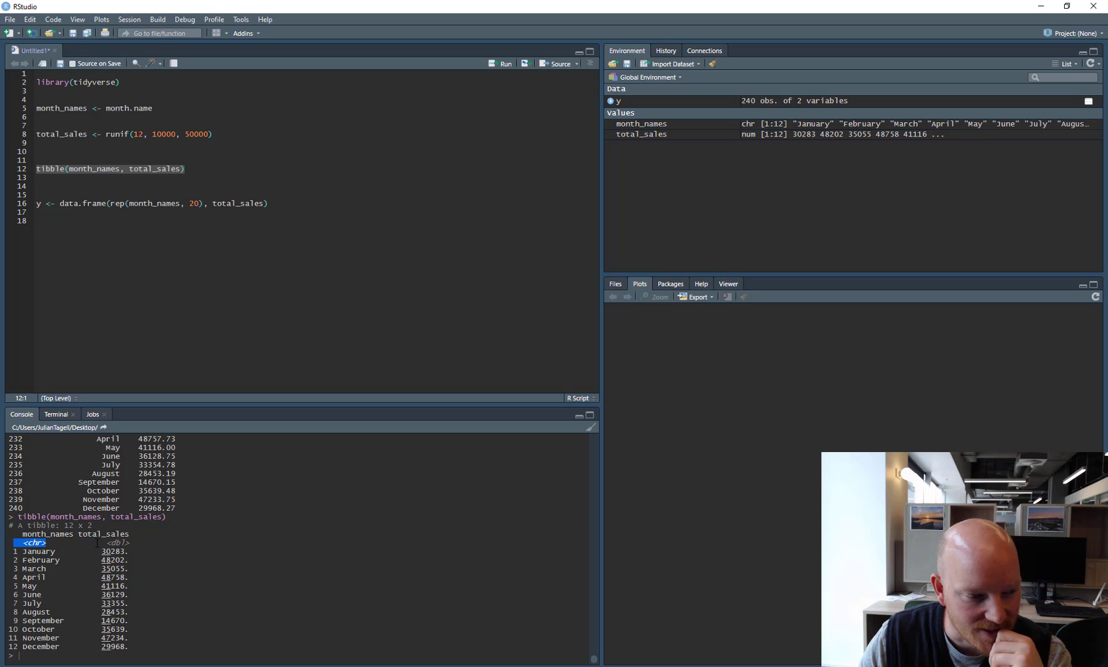
click(115, 543)
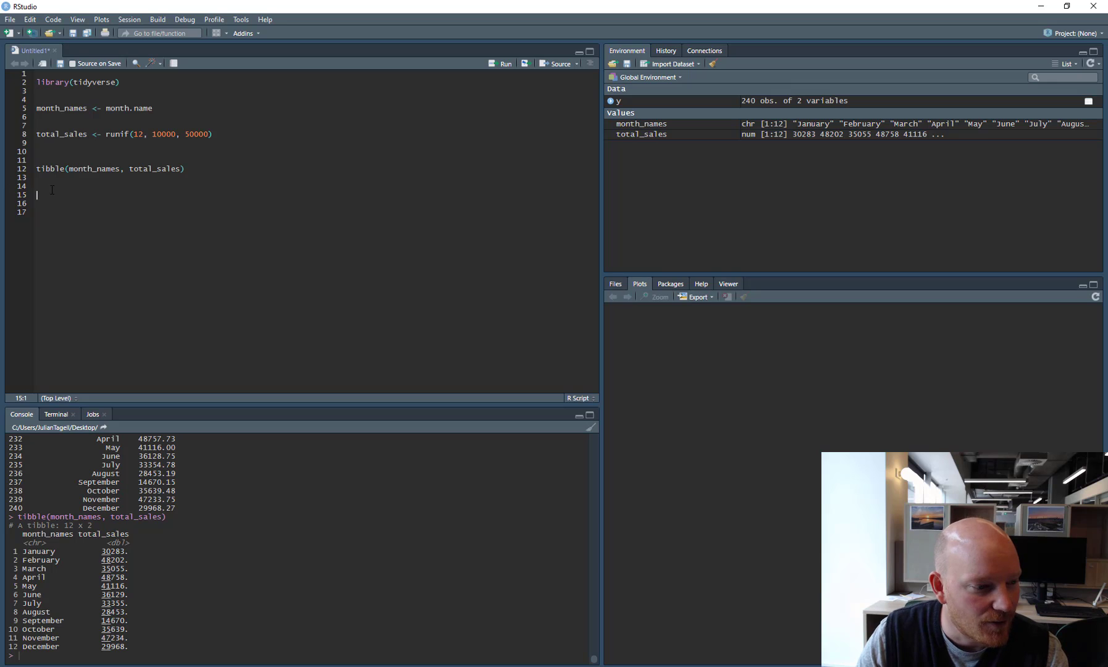
Prefix tibble(month_names, total_sales) with y <-, run it, and print y
text(y <-)
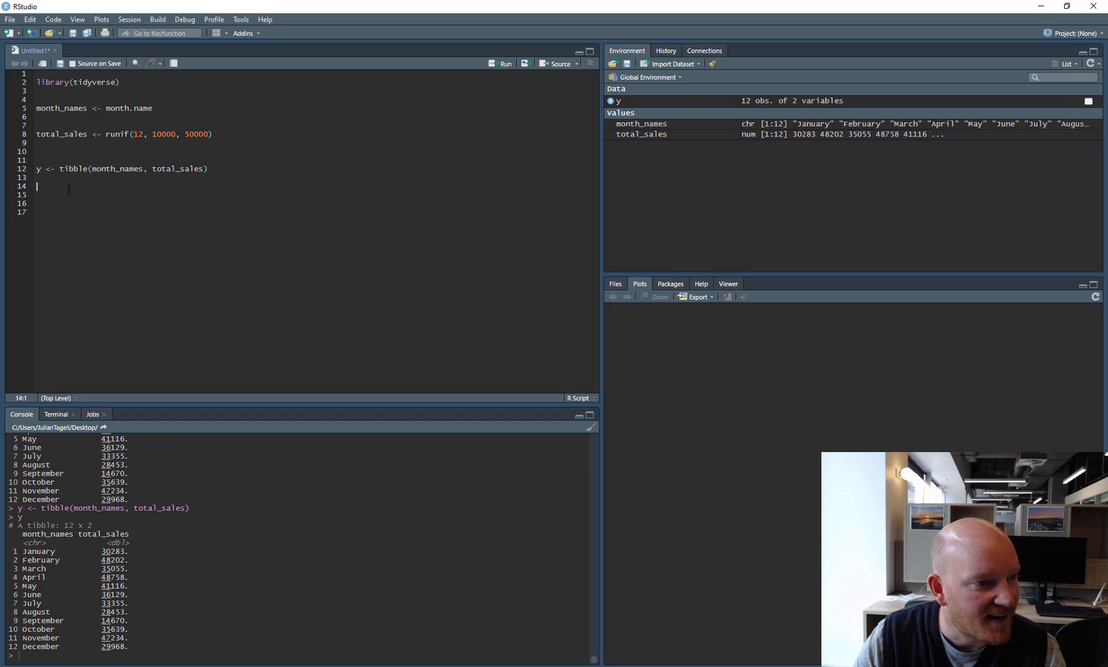
double_click(33, 533)
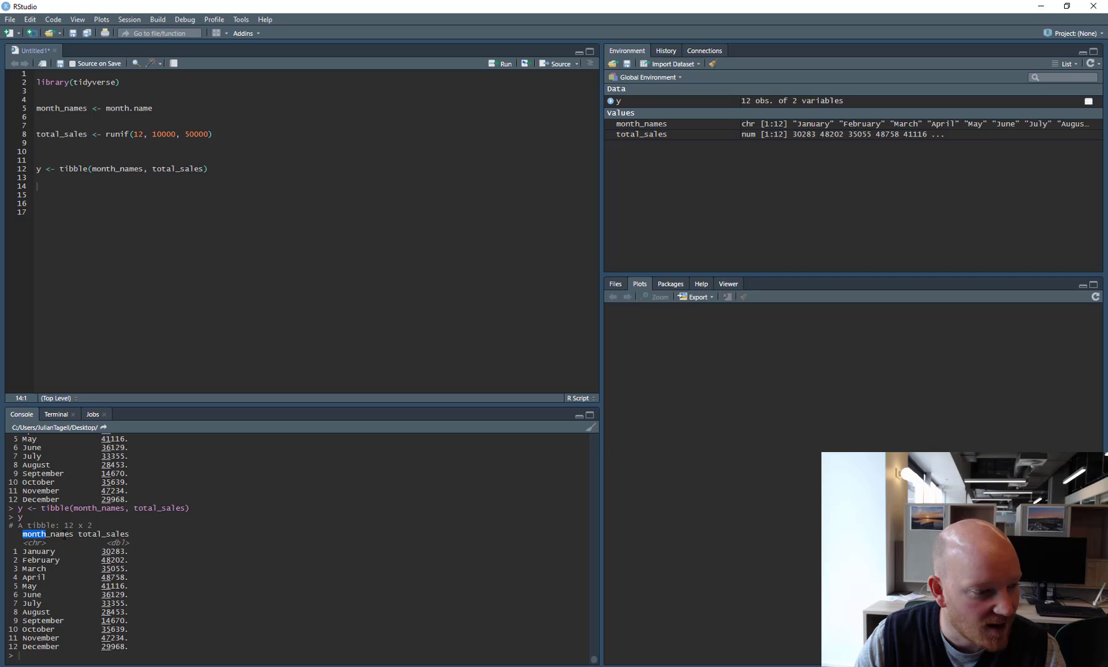
double_click(102, 534)
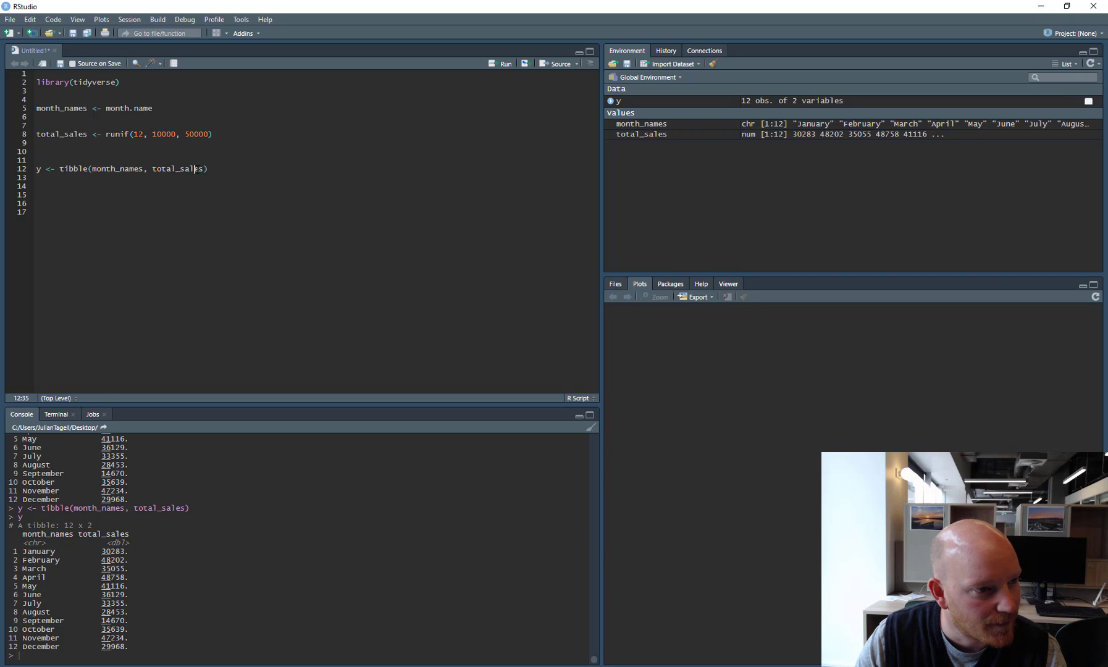
double_click(177, 169)
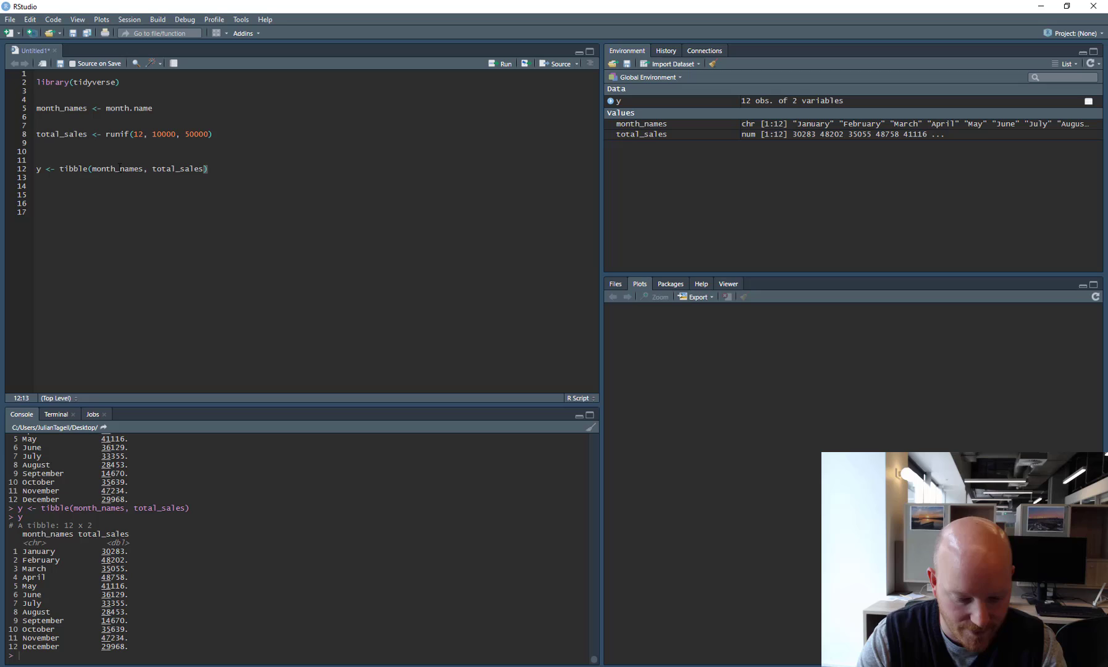
Name the tibble columns month and sales on line 12, then run it and print y
text(monht =)
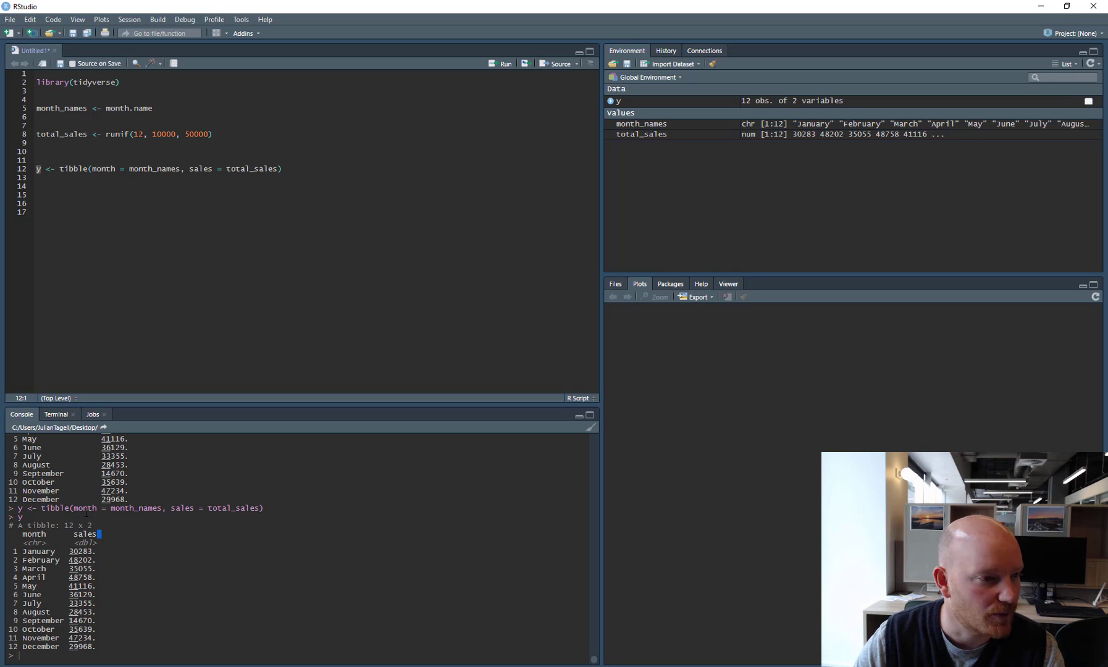
click(38, 212)
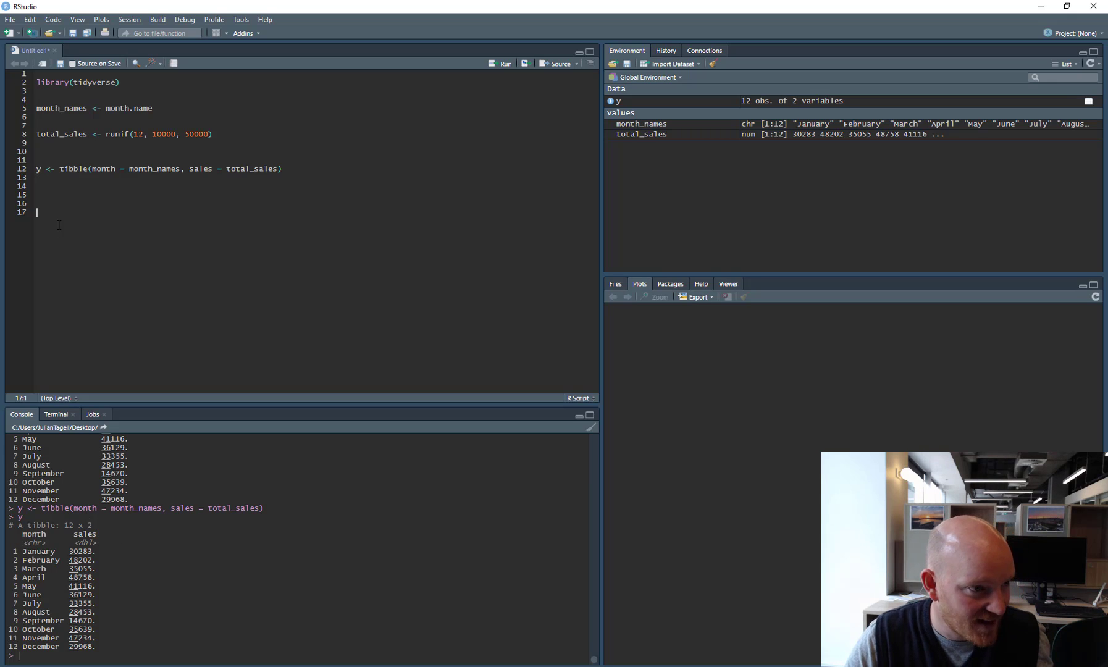